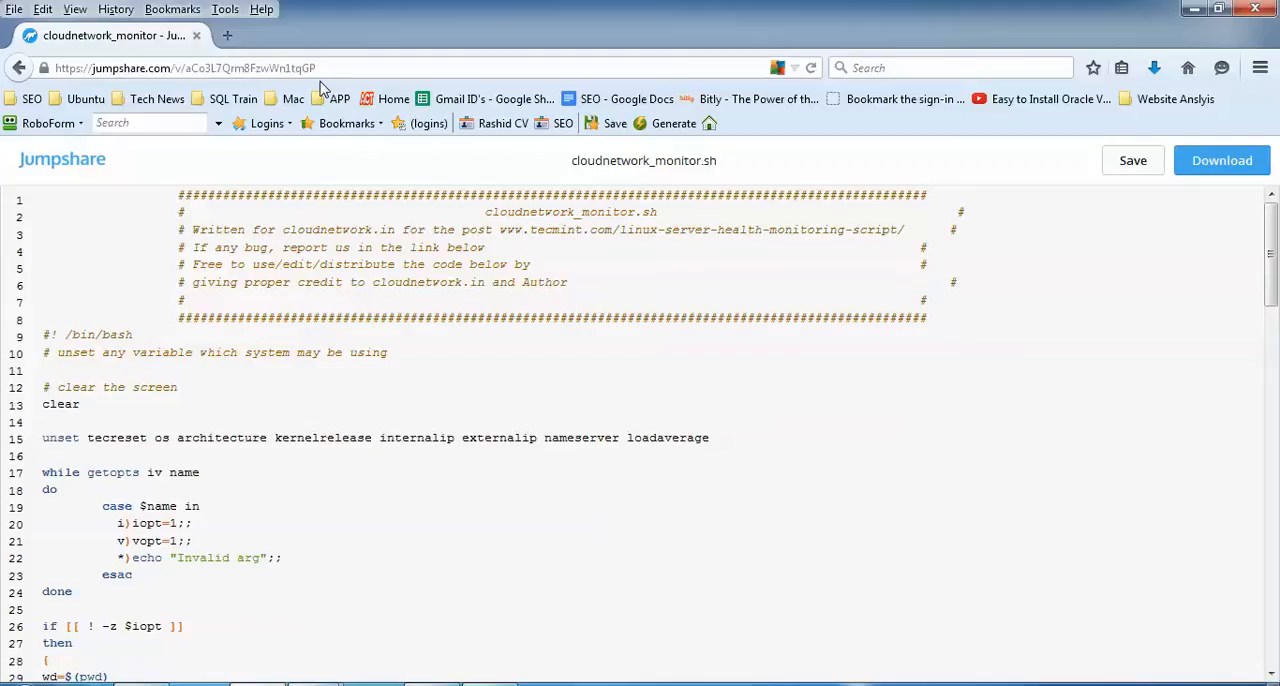
mouse_move(1158, 174)
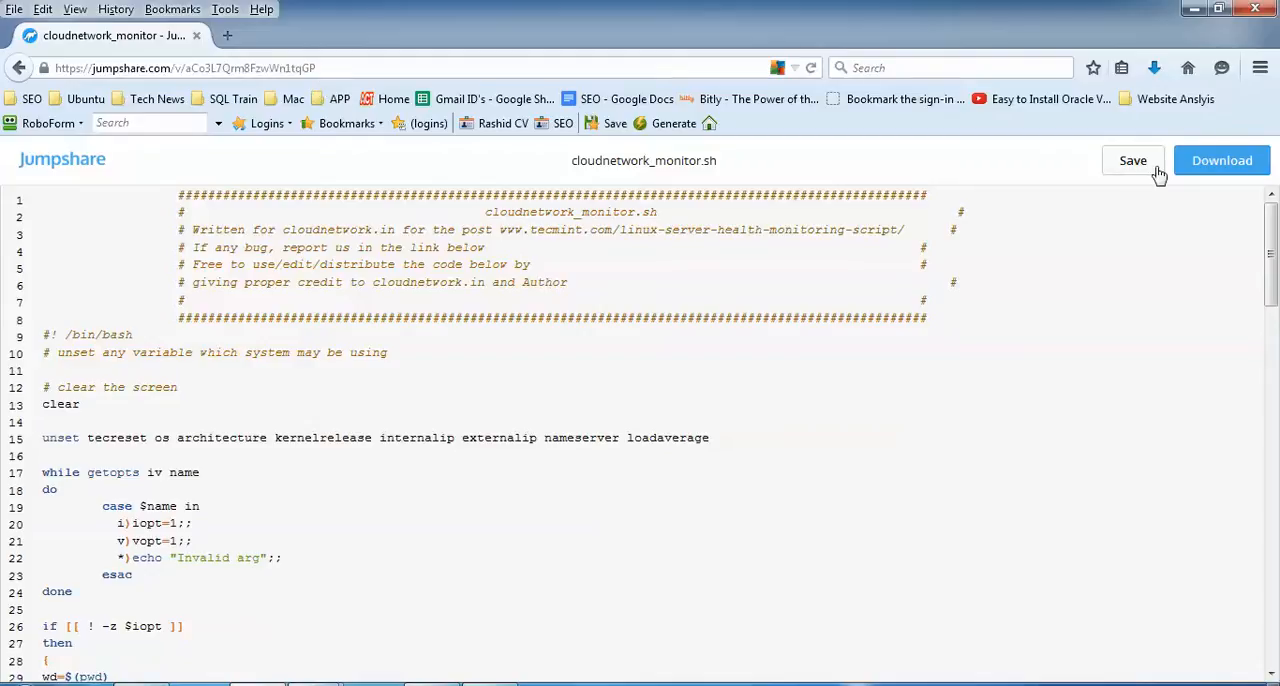
mouse_move(672, 406)
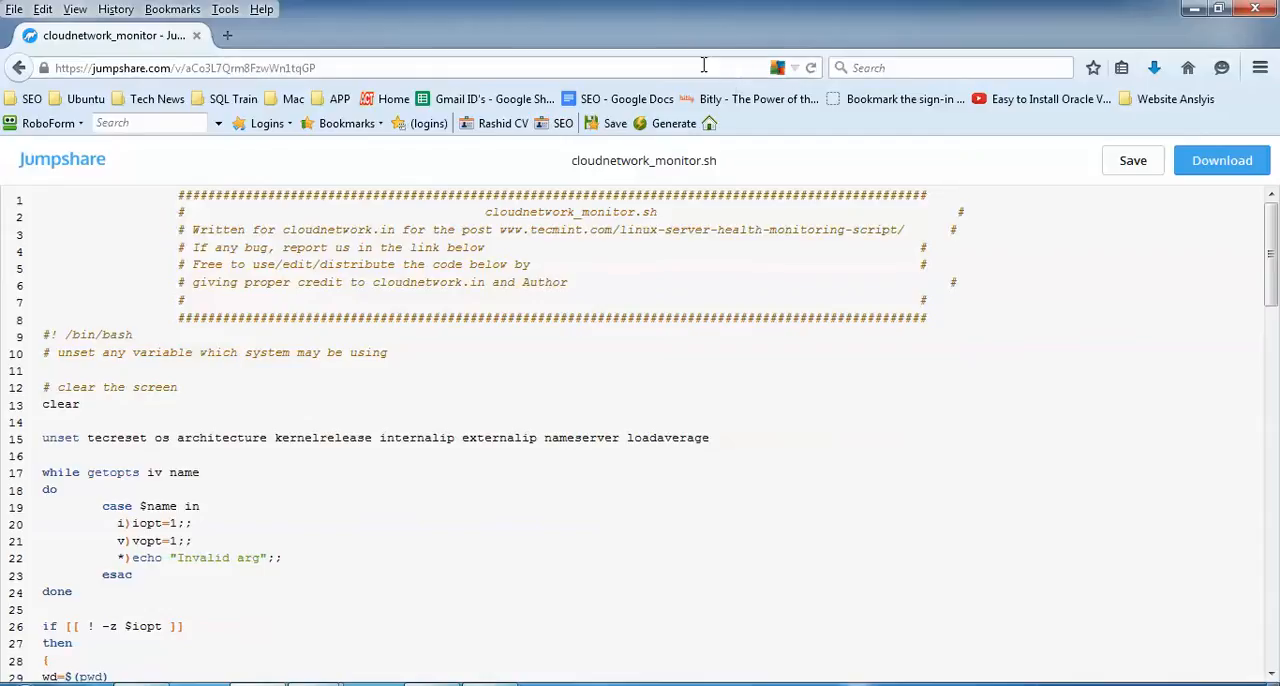
mouse_move(668, 132)
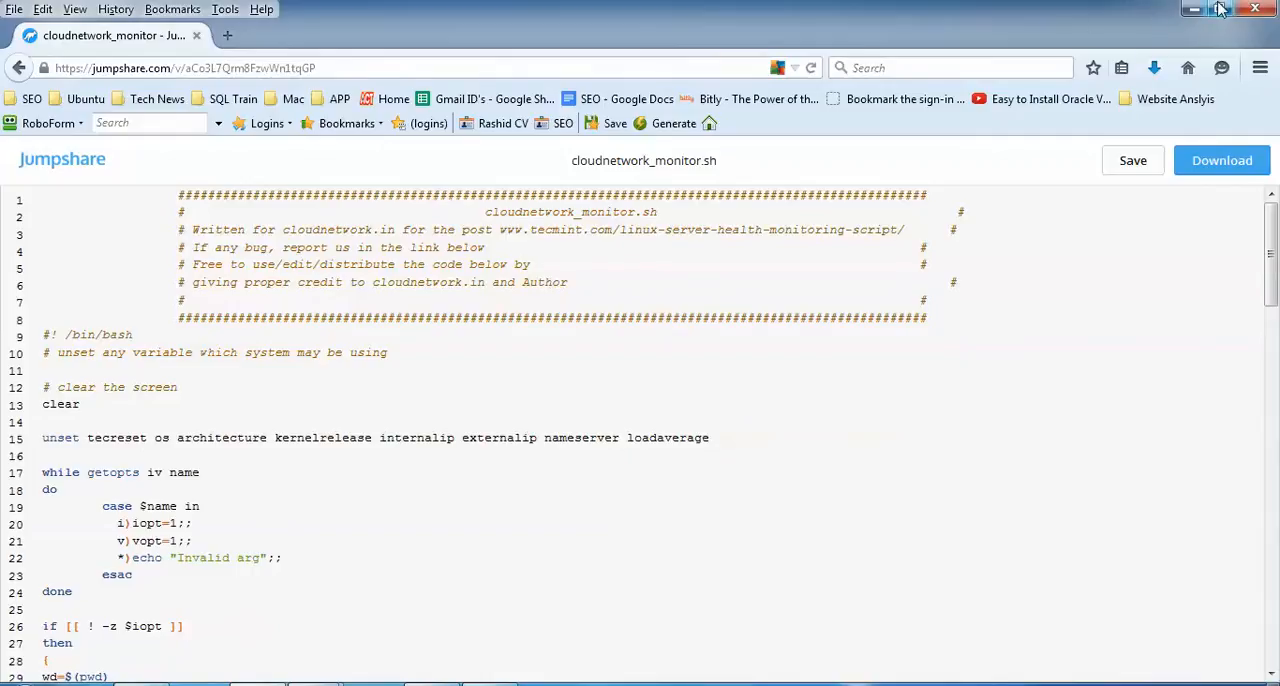
mouse_move(1192, 8)
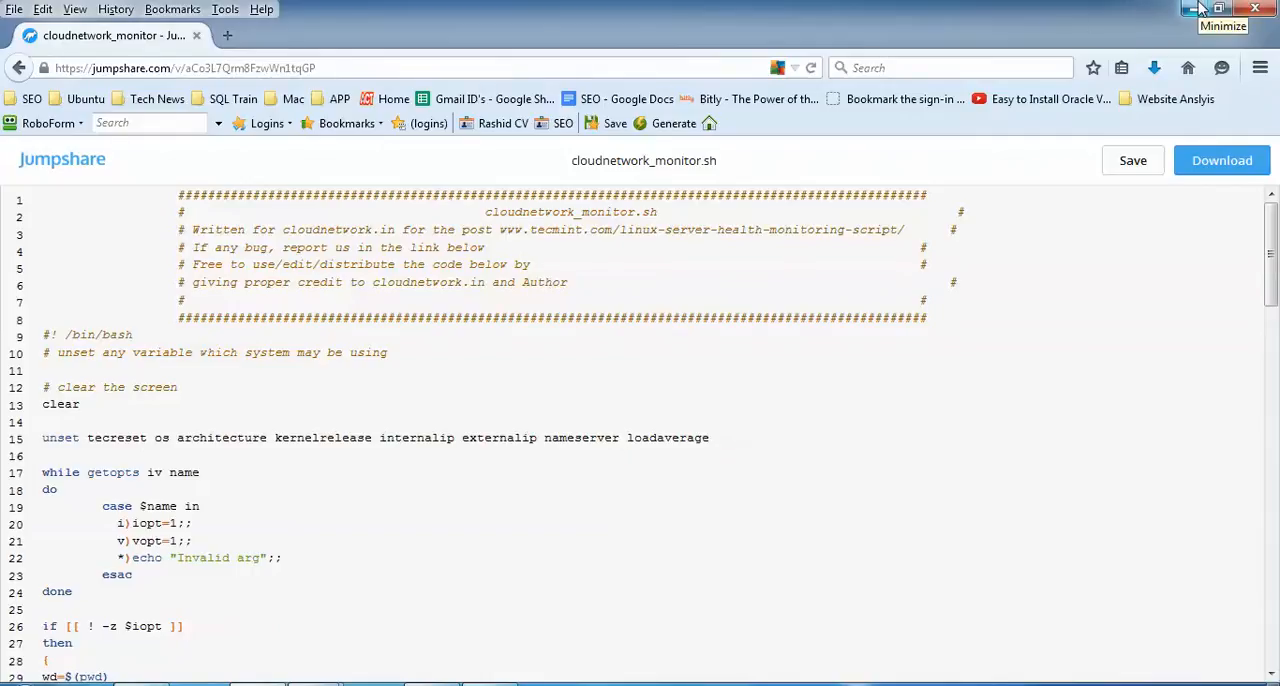
- Minimize Firefox so the Kubuntu VirtualBox window comes to the front
left_click(1218, 8)
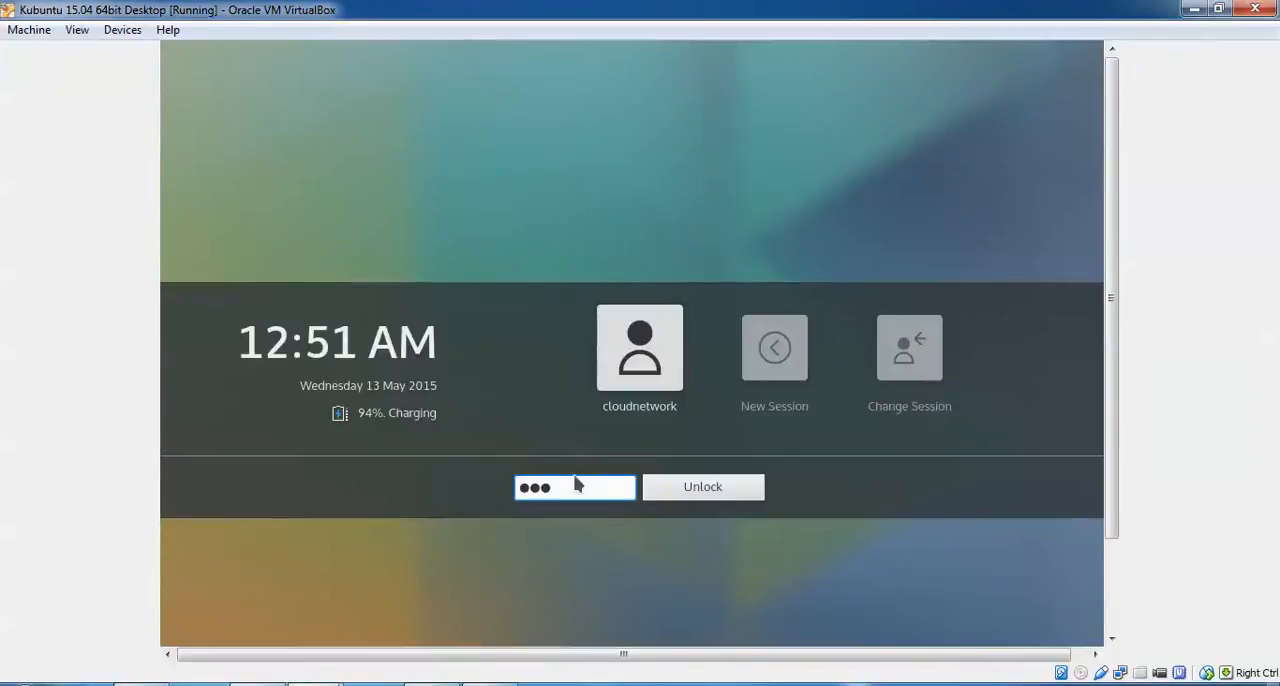
- Unlock the session and run ls in Downloads, showing cloudnetwork_monitor.sh; restore the VM window size
left_click(702, 486)
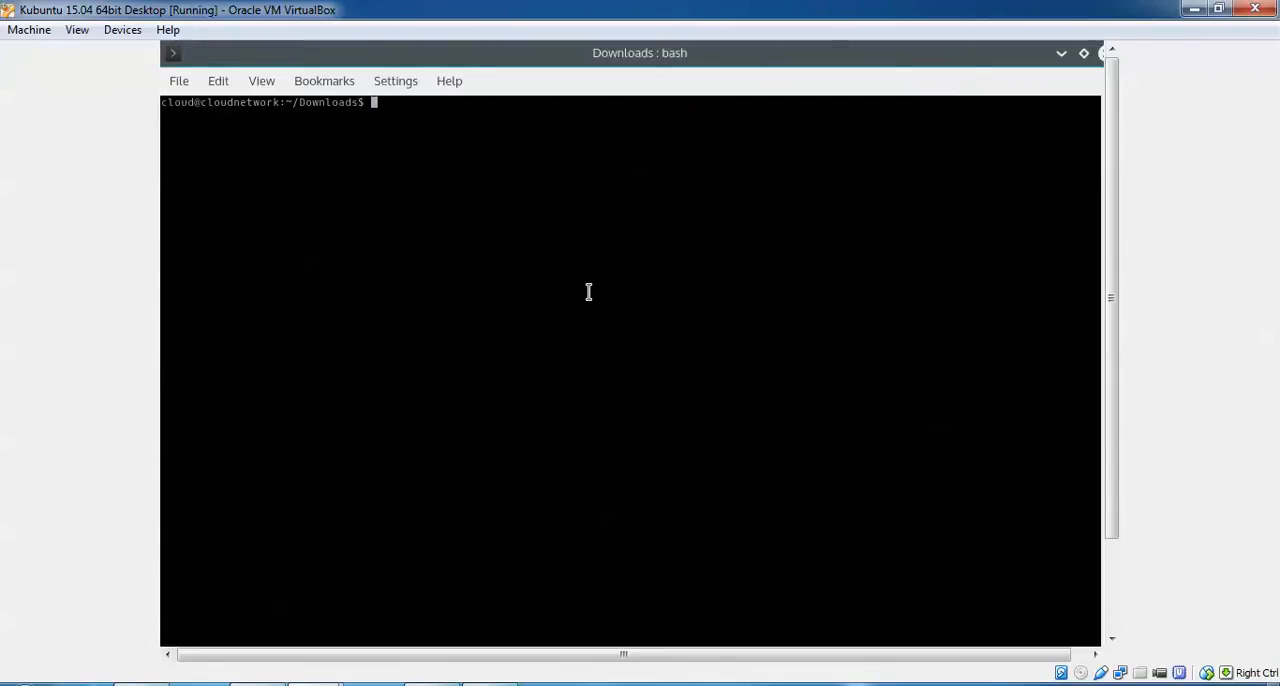
type("ls")
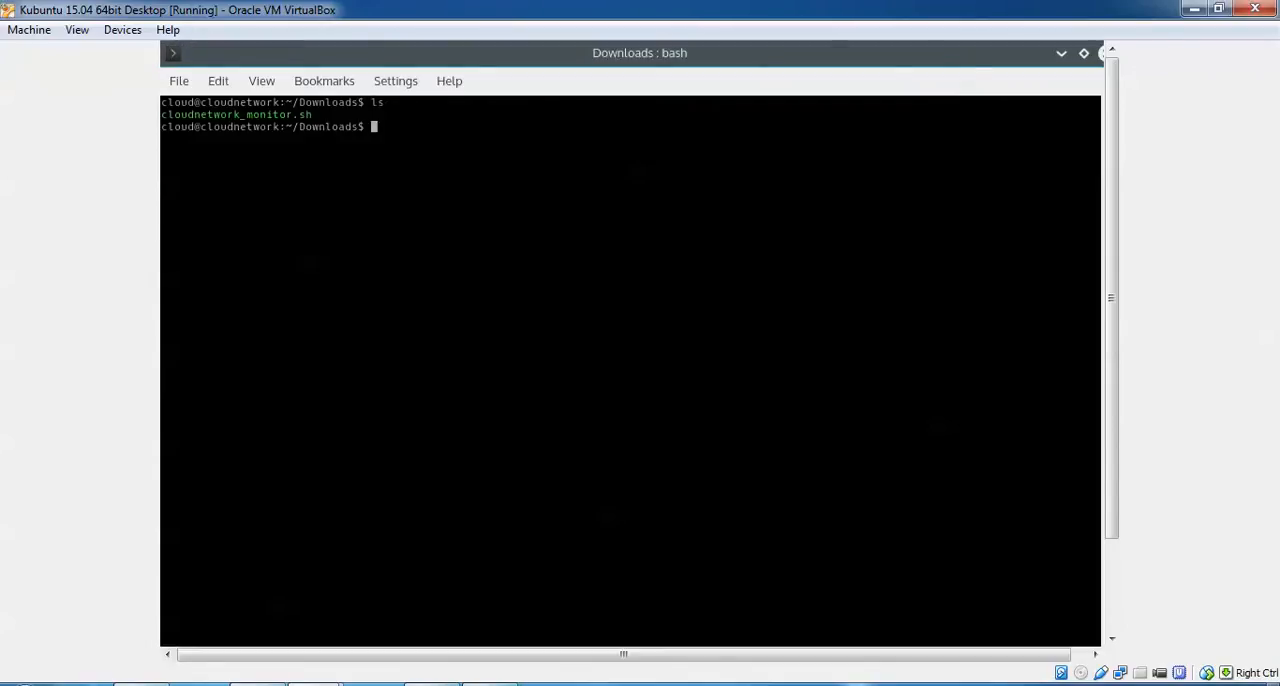
mouse_move(476, 176)
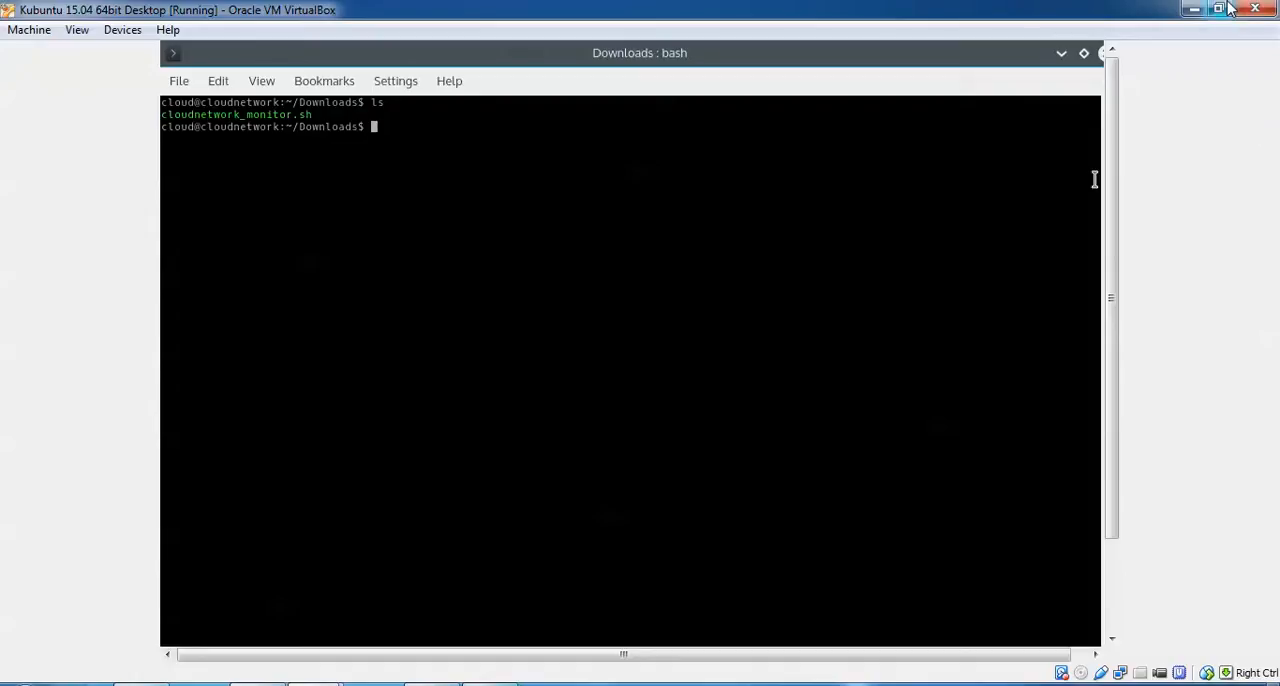
mouse_move(1216, 380)
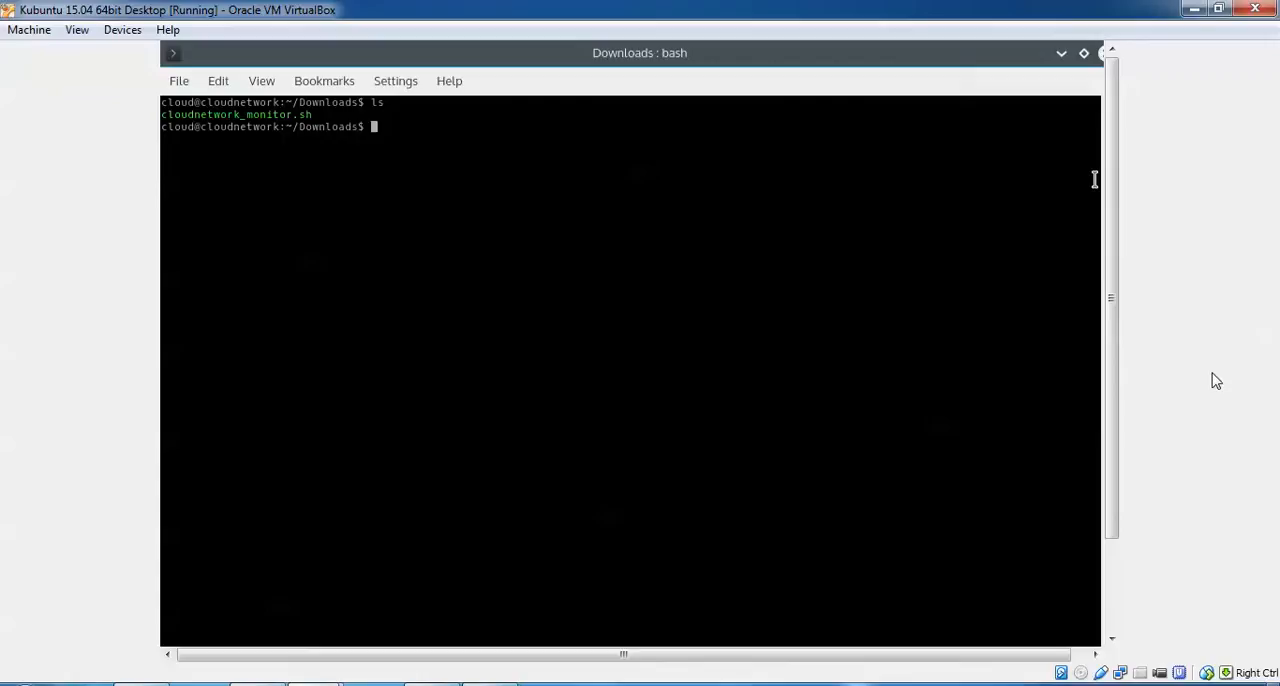
left_click(1218, 8)
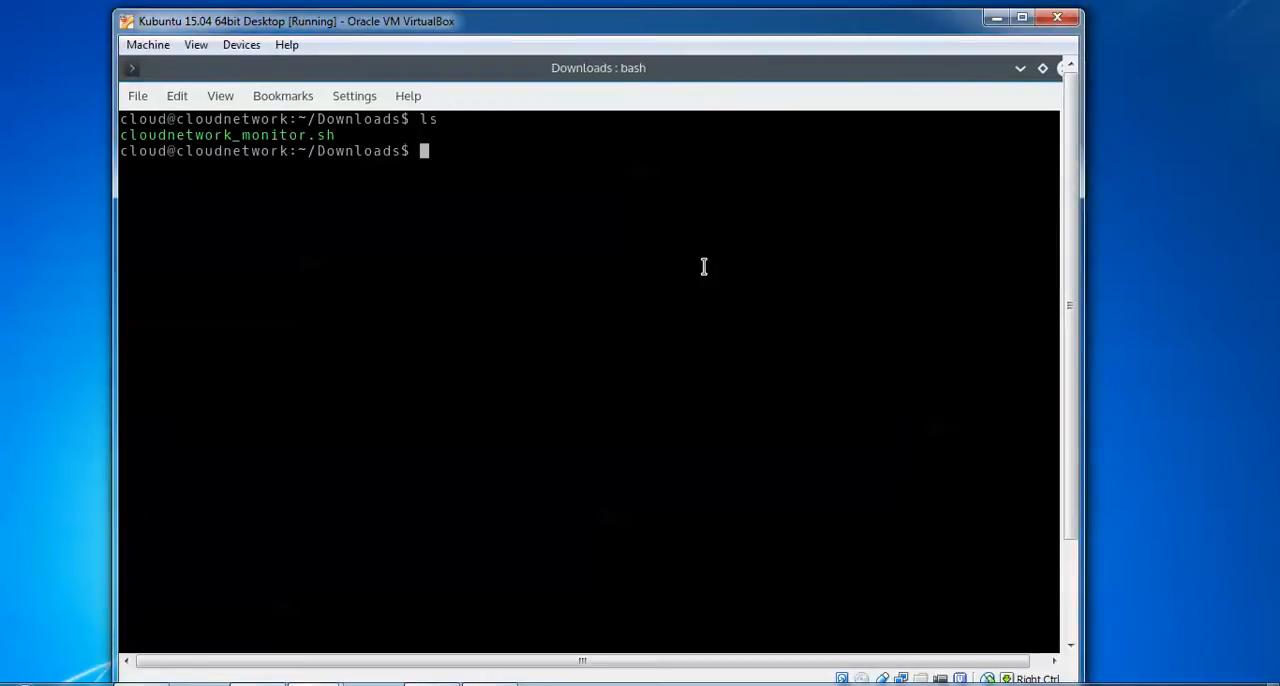
- Run chmod 755 on cloudnetwork_monitor.sh and launch it with ./cloudnetwork_monitor.sh
type("chmod")
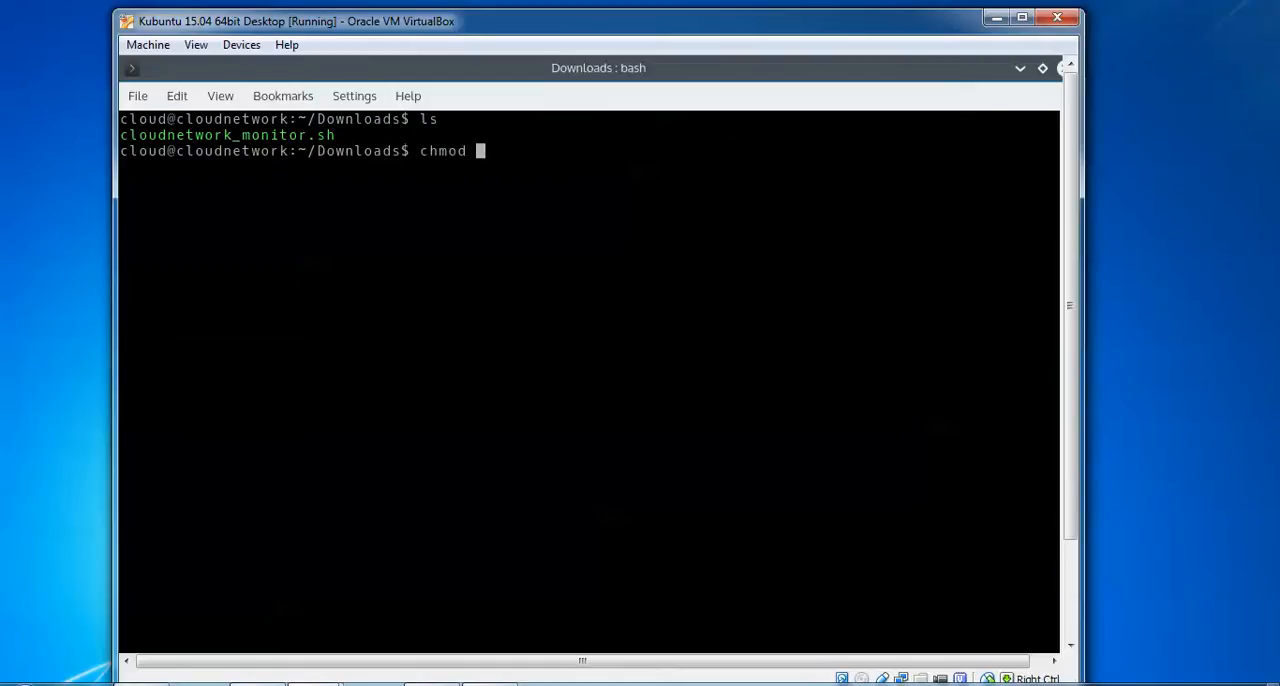
type("755 cloudnetwork_monitor.sh")
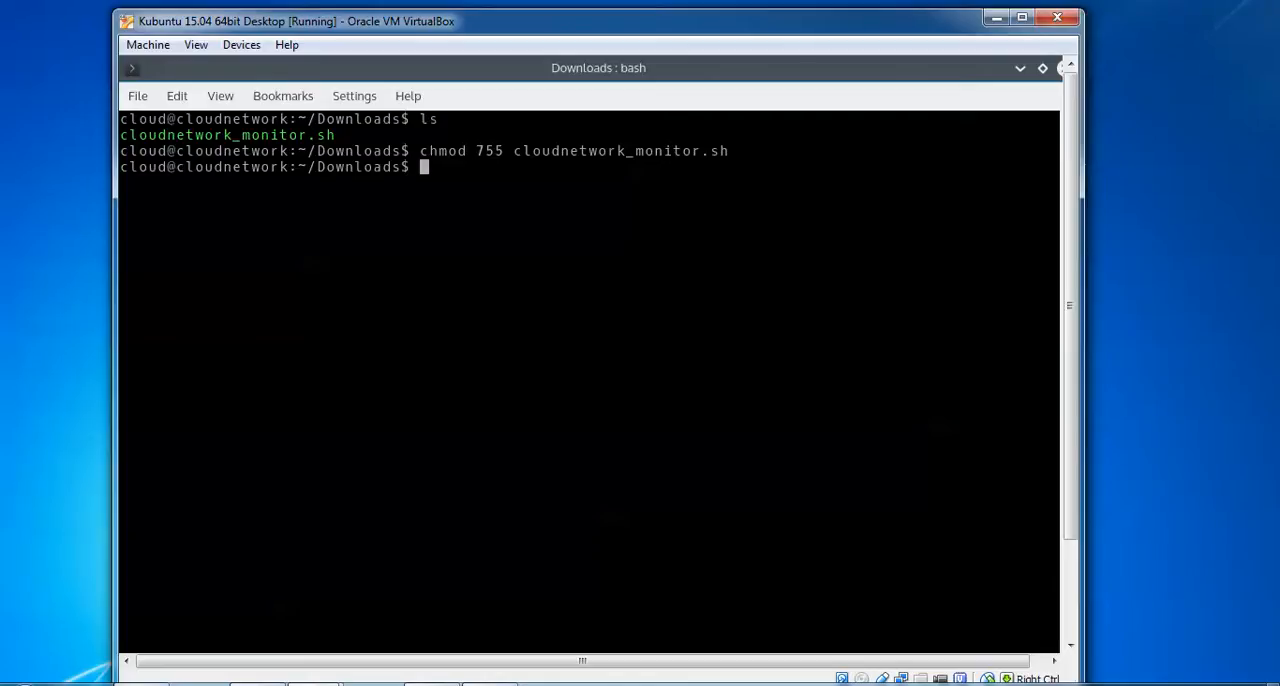
type("./")
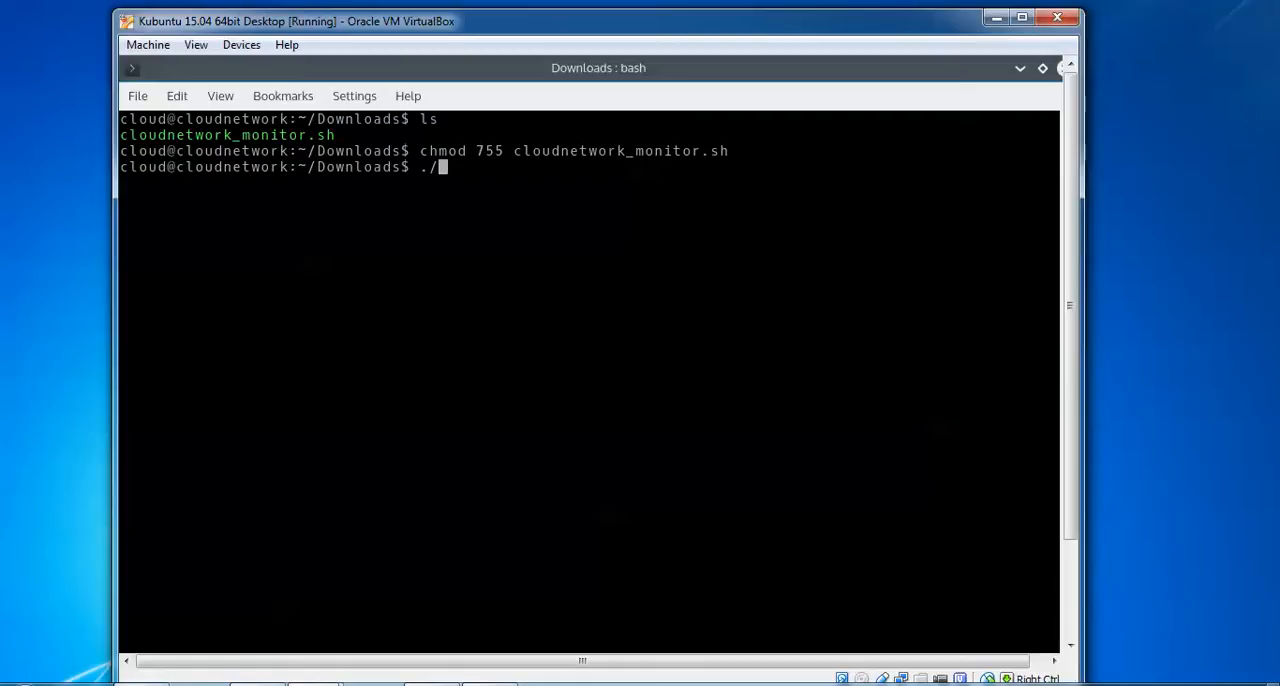
type("cloudnetwork_monitor.sh")
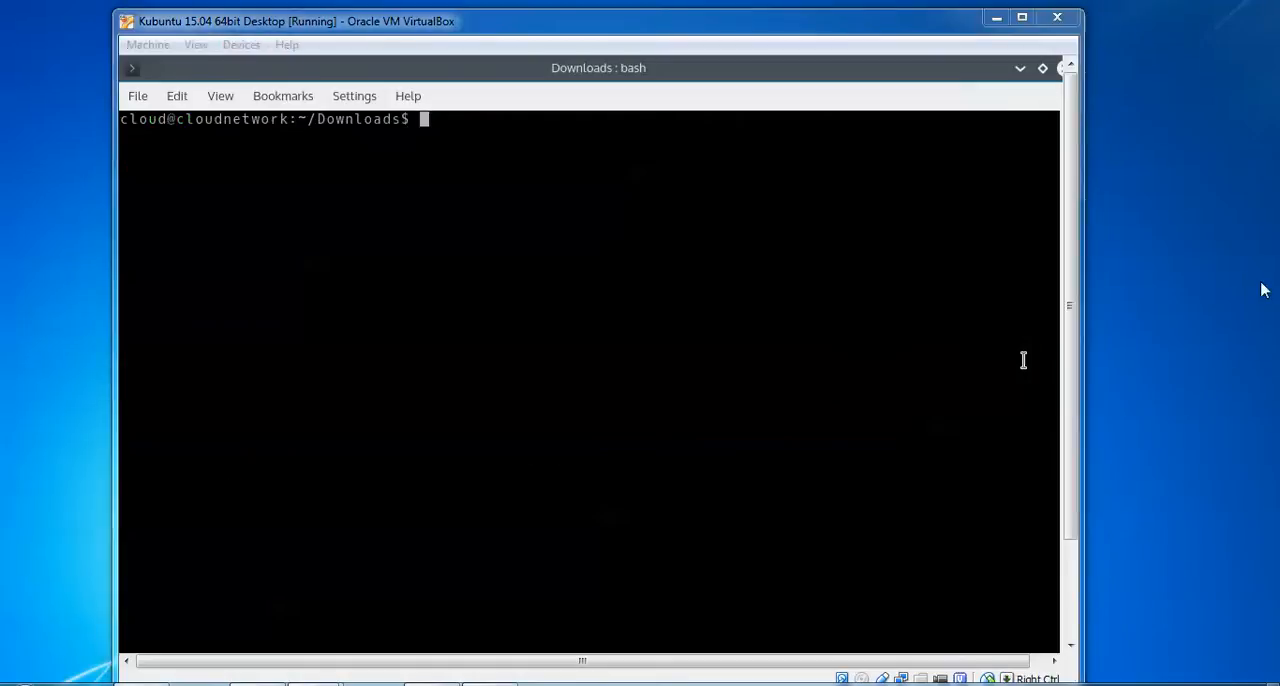
- Run ./cloudnetwork_monitor.sh -i with the sudo password, getting the 'Script Installed' confirmation
type("./c")
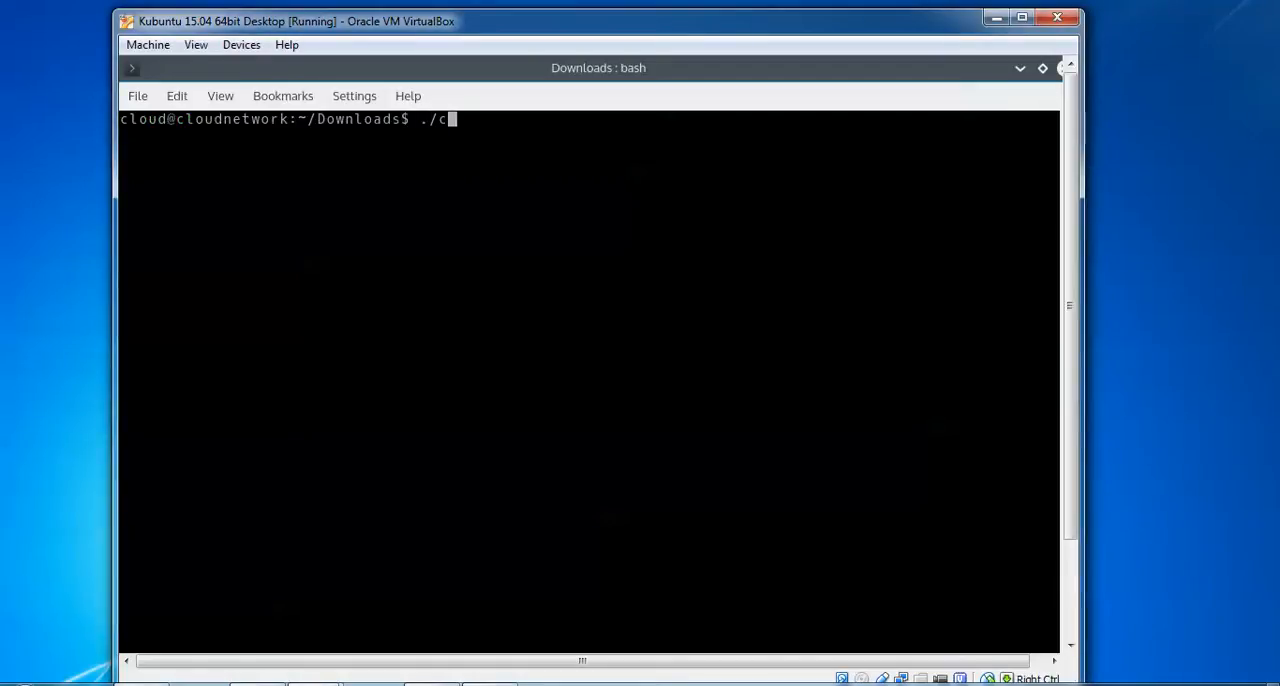
type("loudnetwork_monitor.sh -")
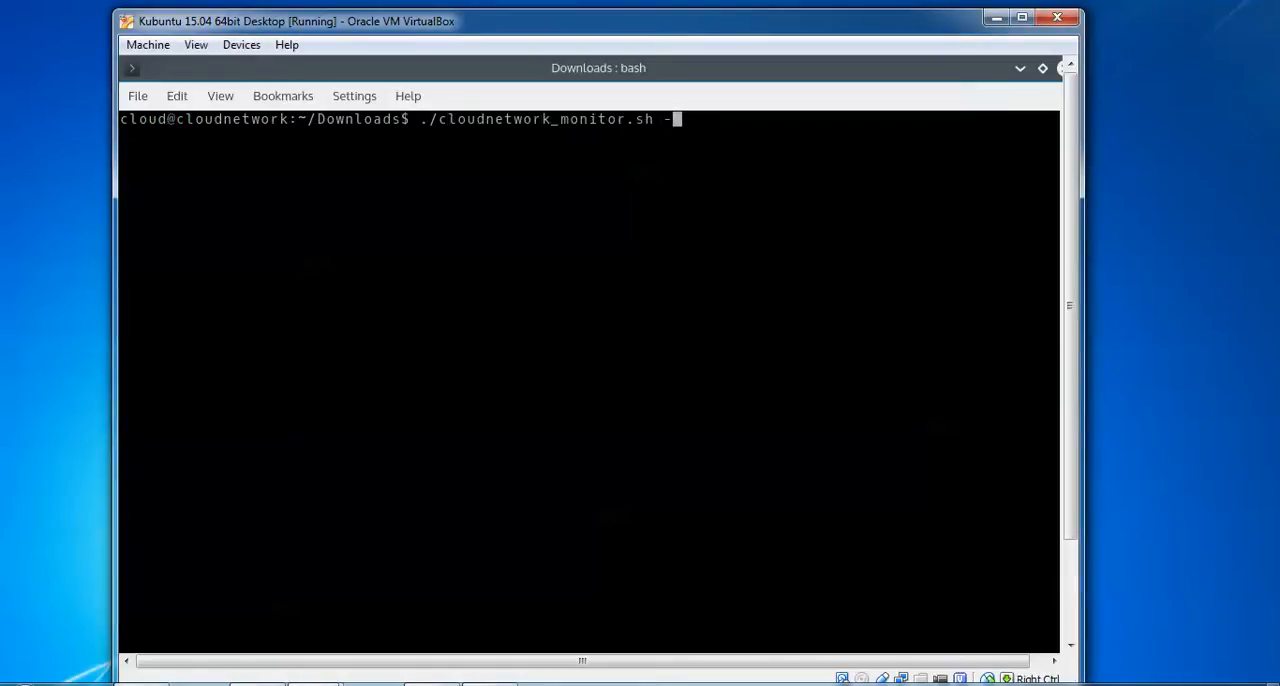
type("i")
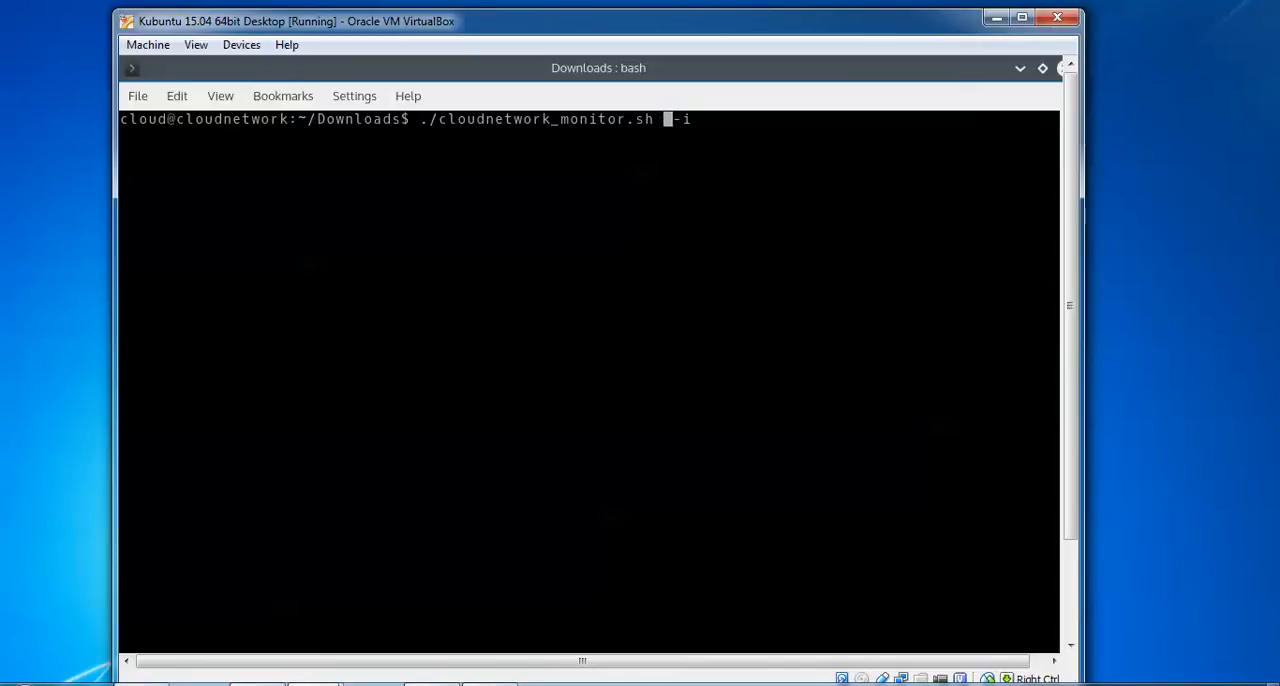
key("Return")
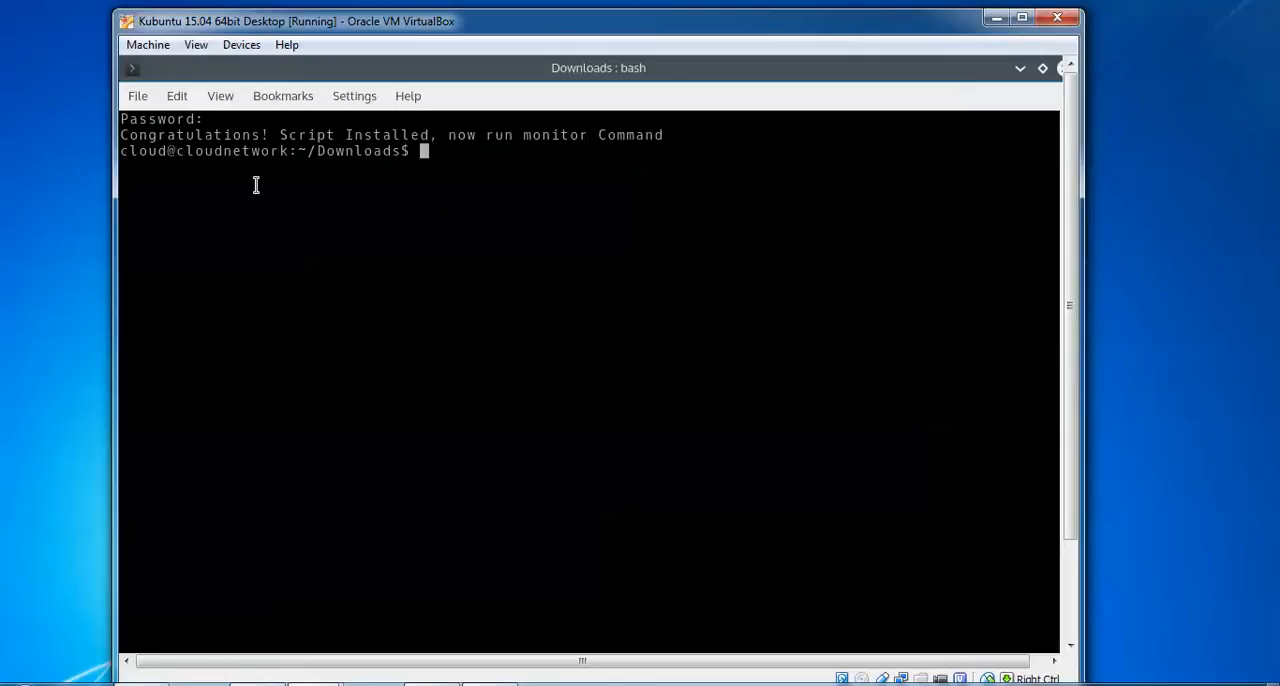
mouse_move(680, 164)
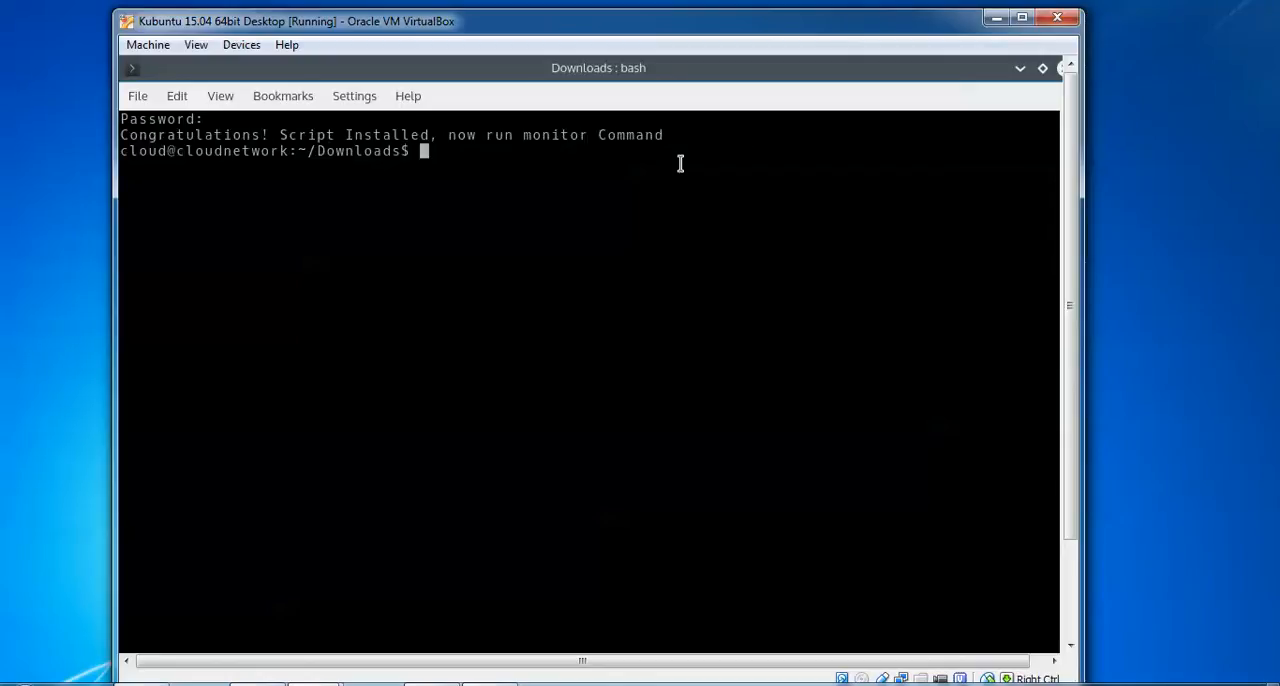
mouse_move(596, 152)
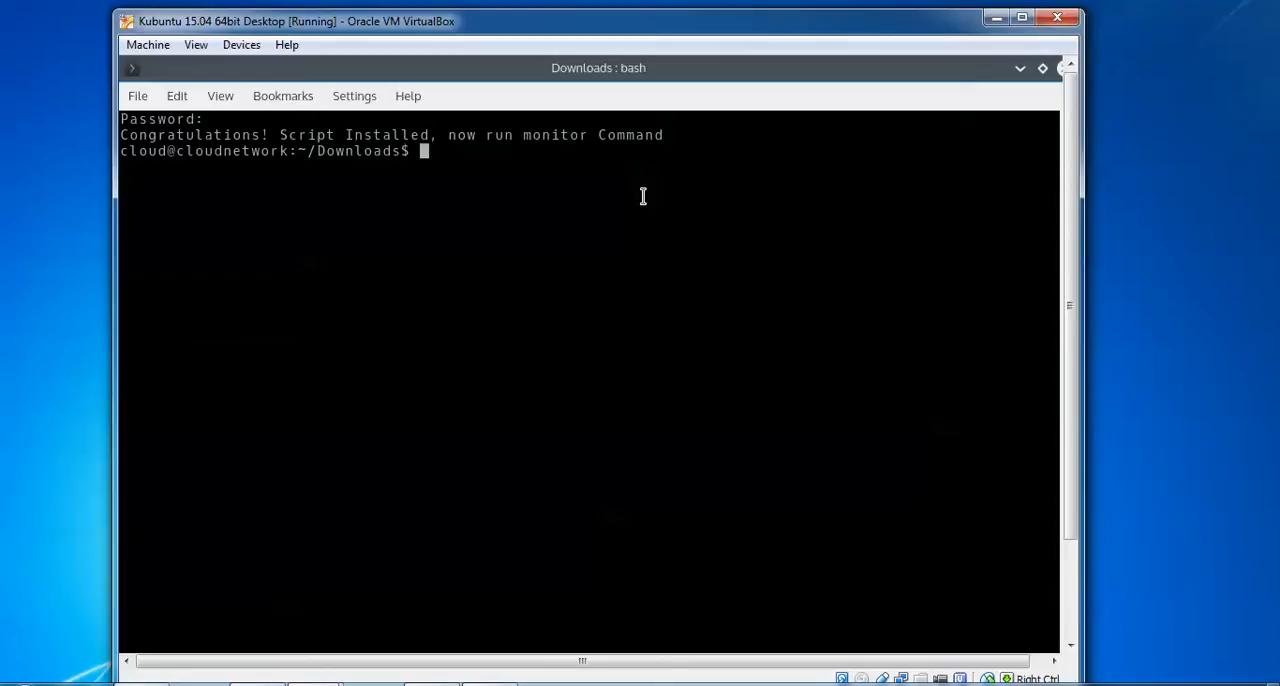
type("mo")
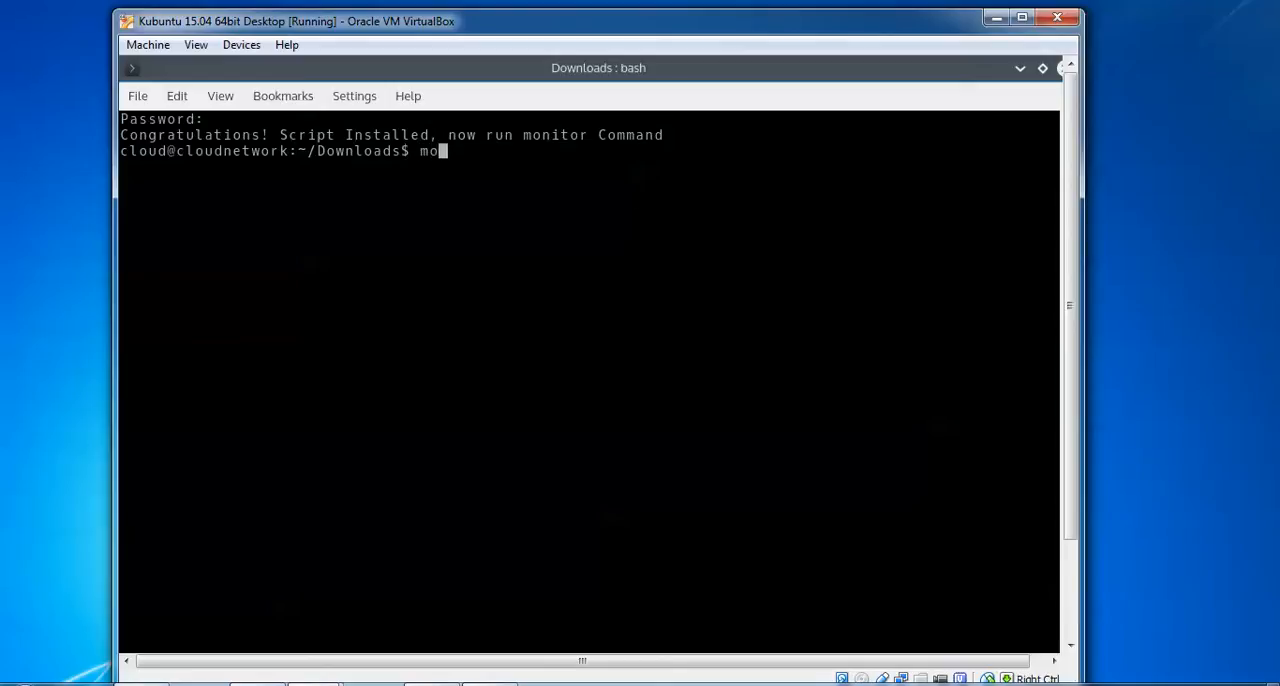
type("i")
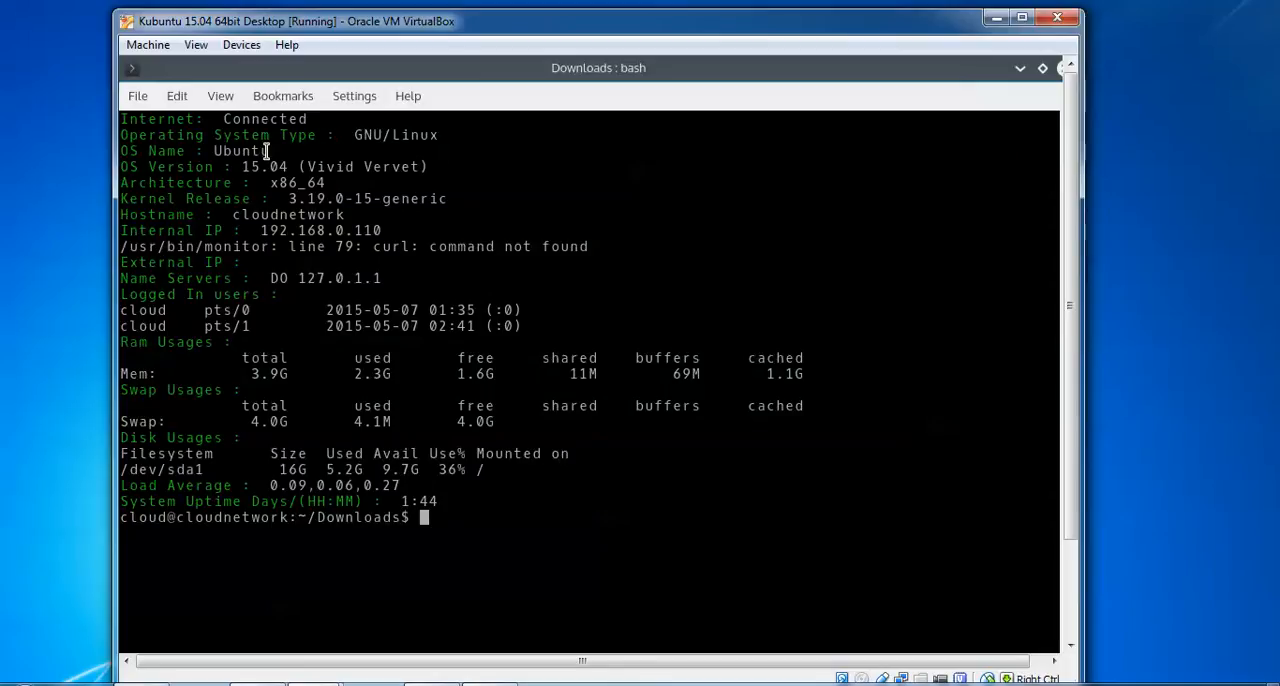
mouse_move(284, 136)
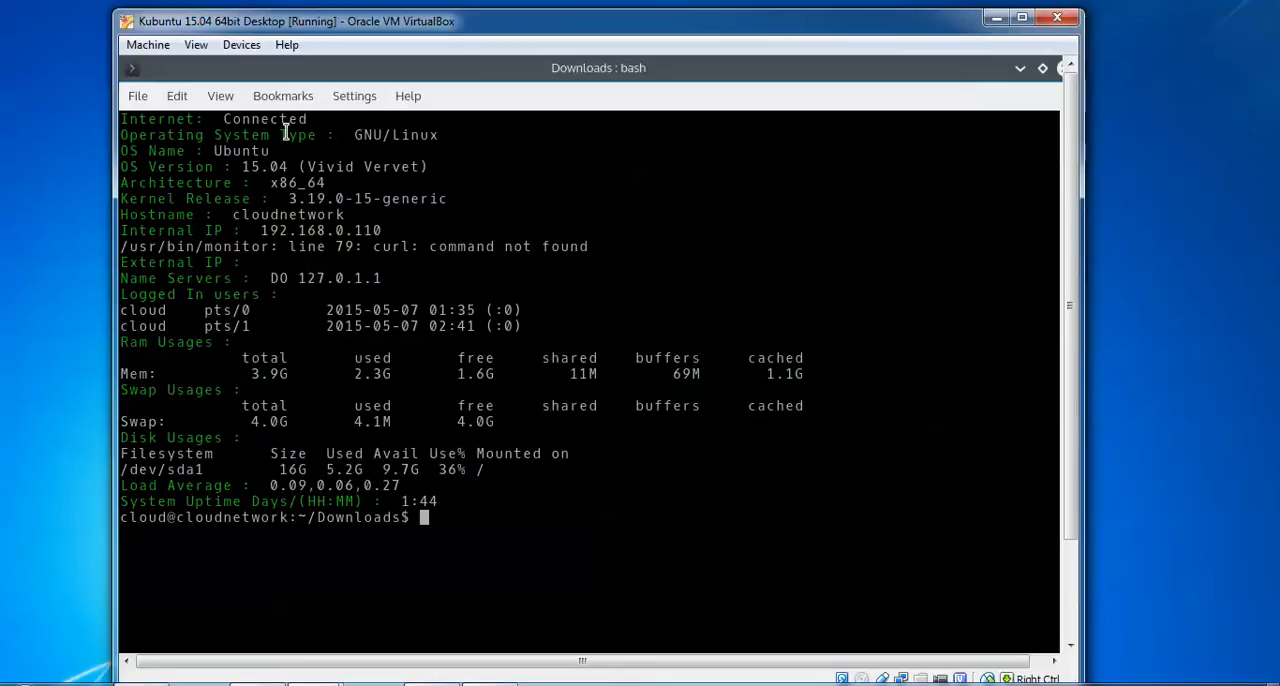
mouse_move(252, 156)
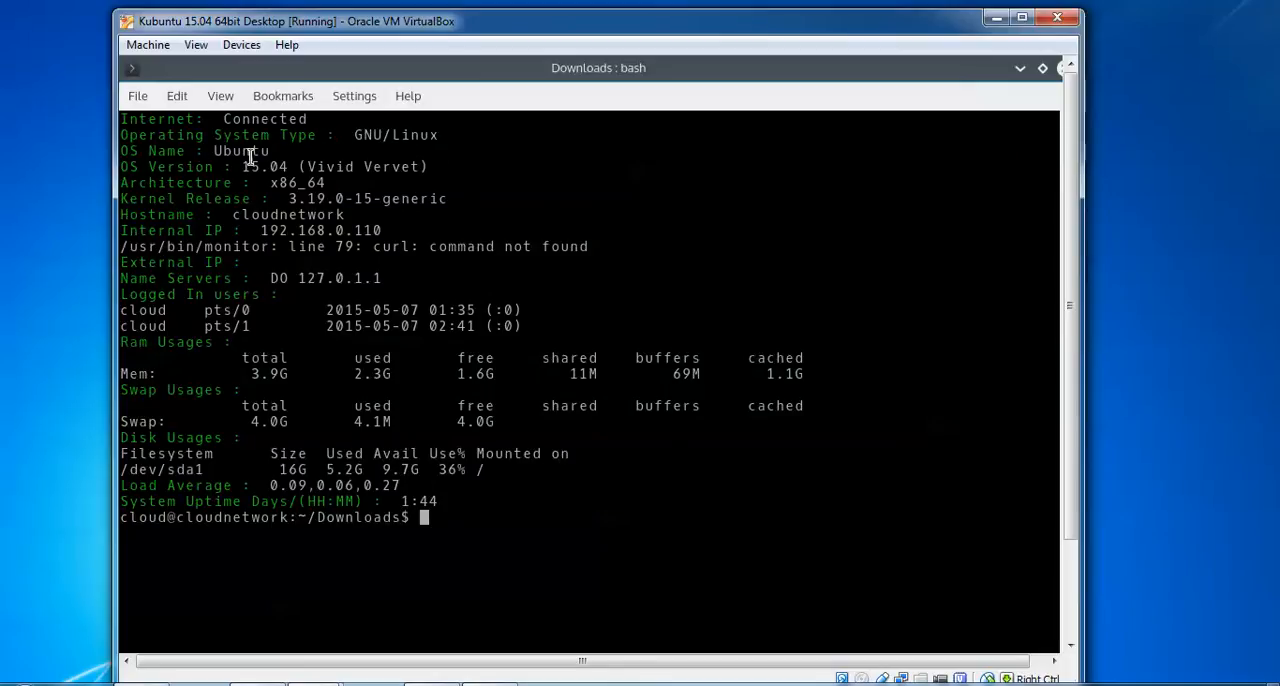
mouse_move(428, 156)
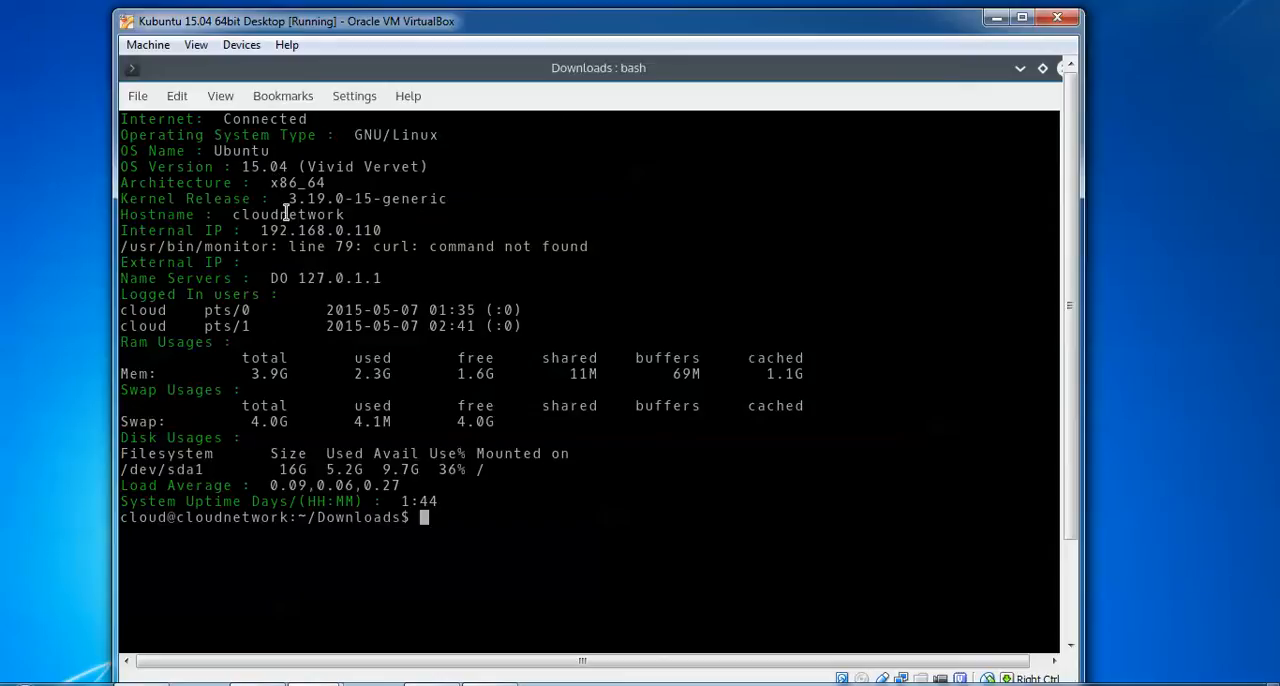
mouse_move(152, 276)
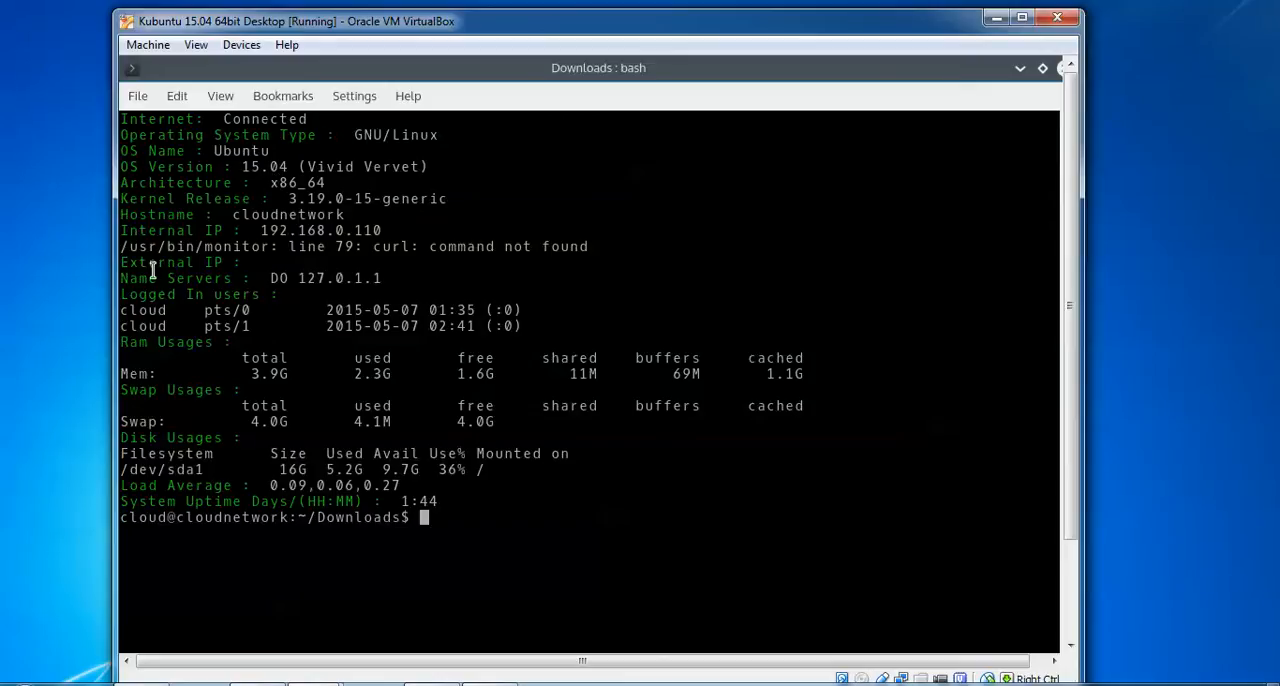
mouse_move(430, 266)
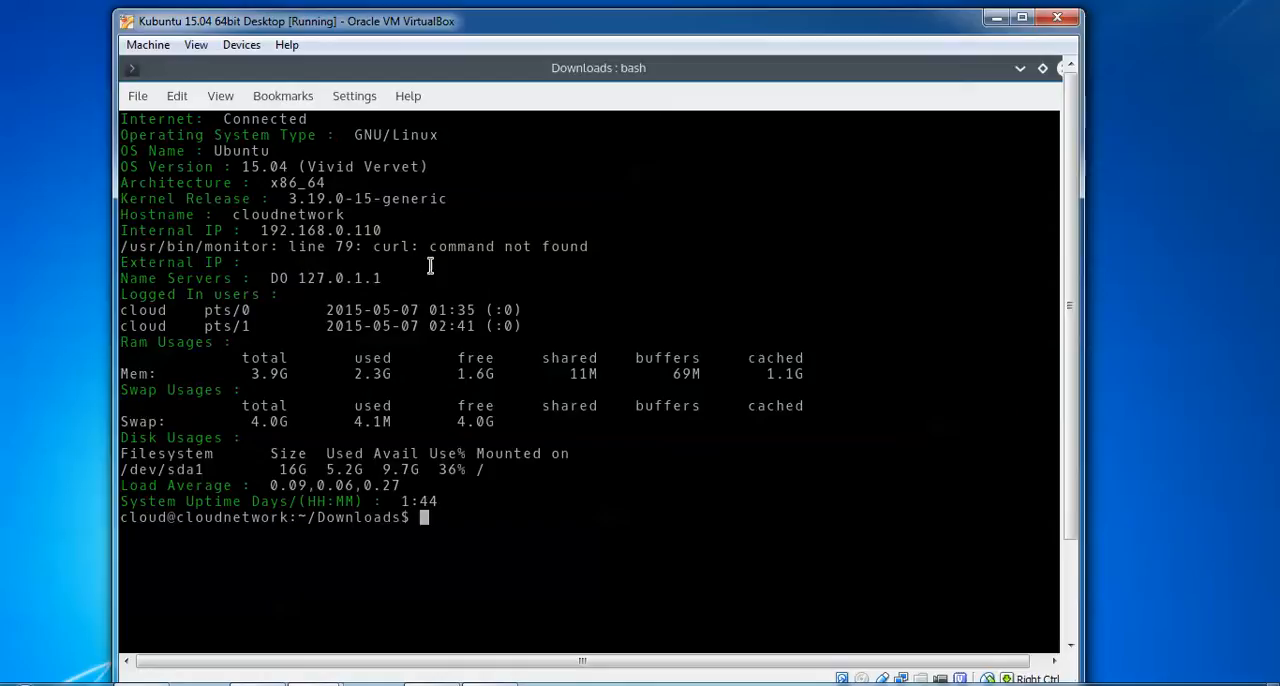
mouse_move(584, 246)
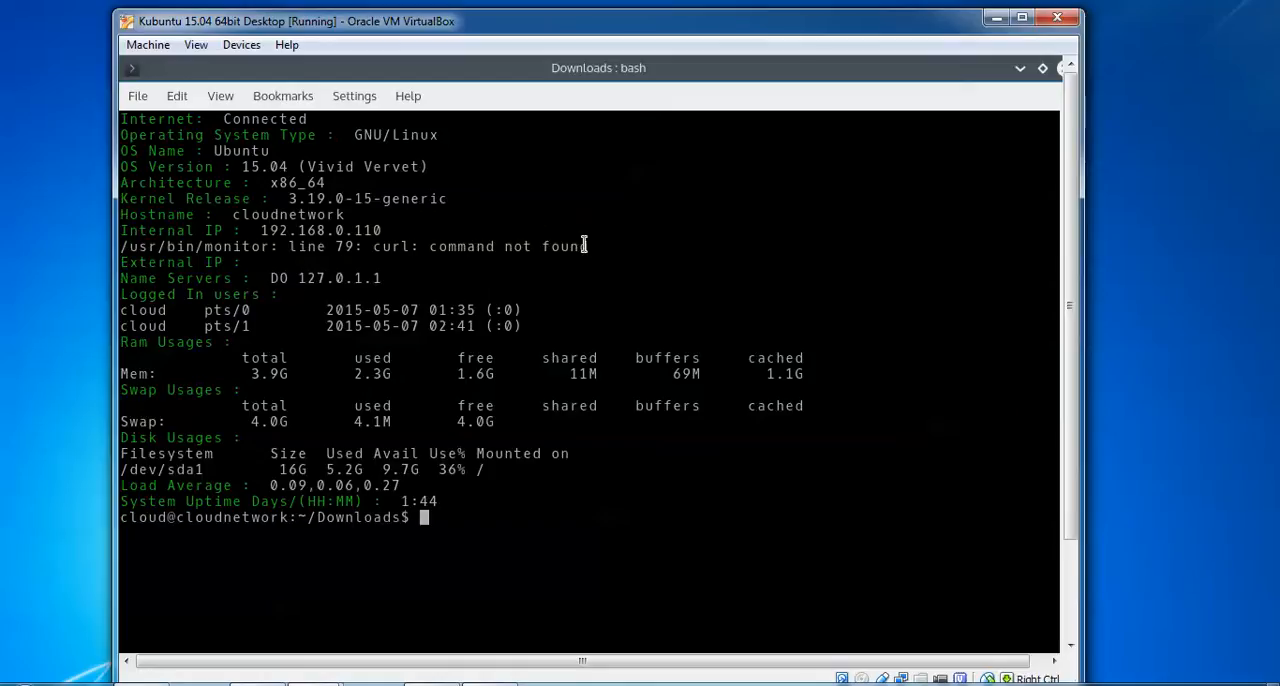
mouse_move(398, 276)
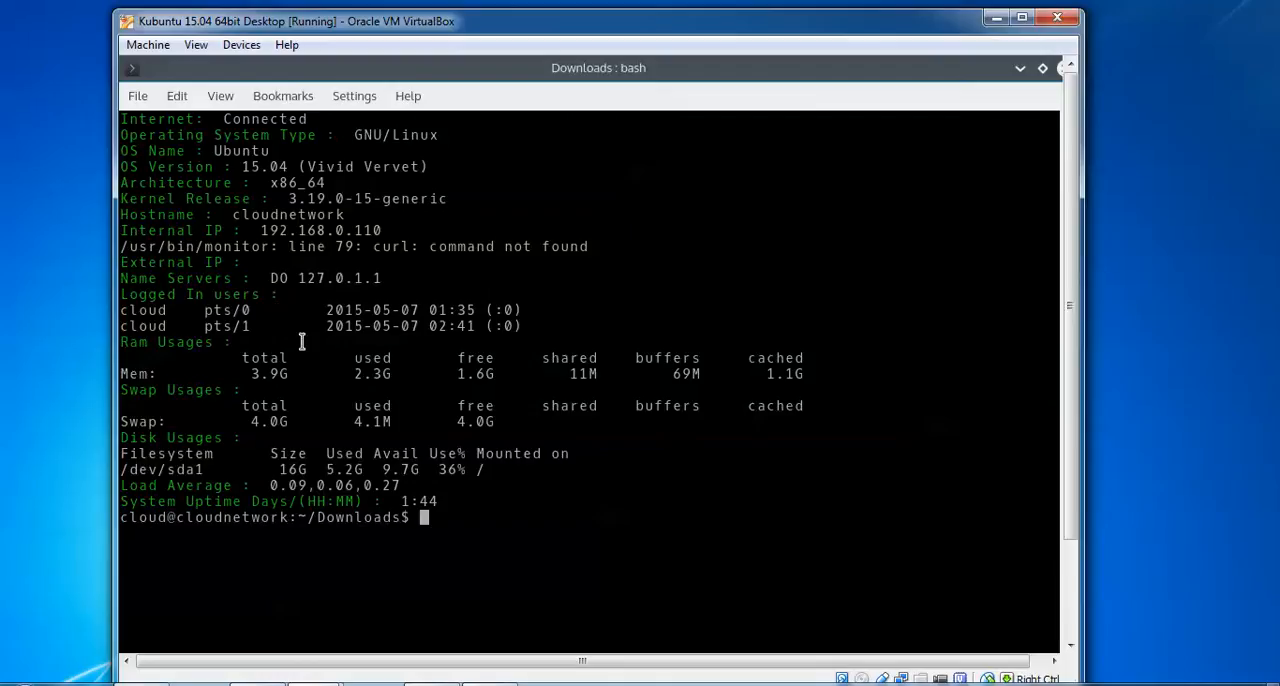
mouse_move(220, 310)
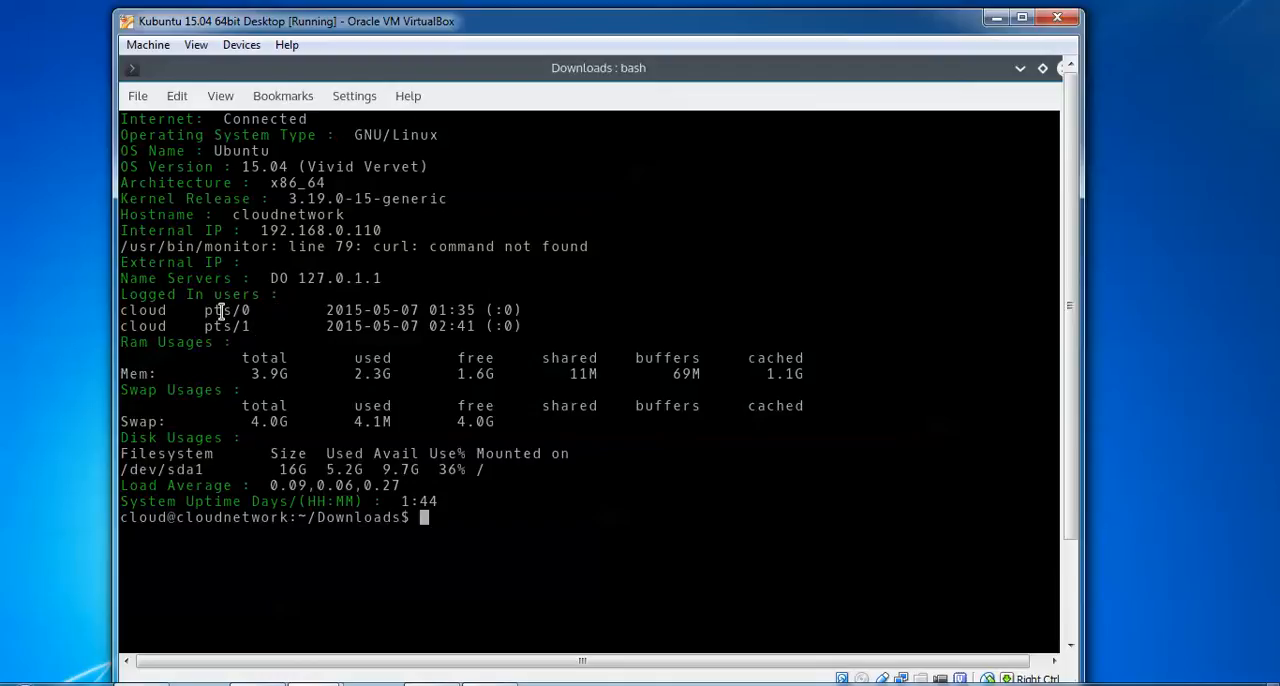
mouse_move(132, 344)
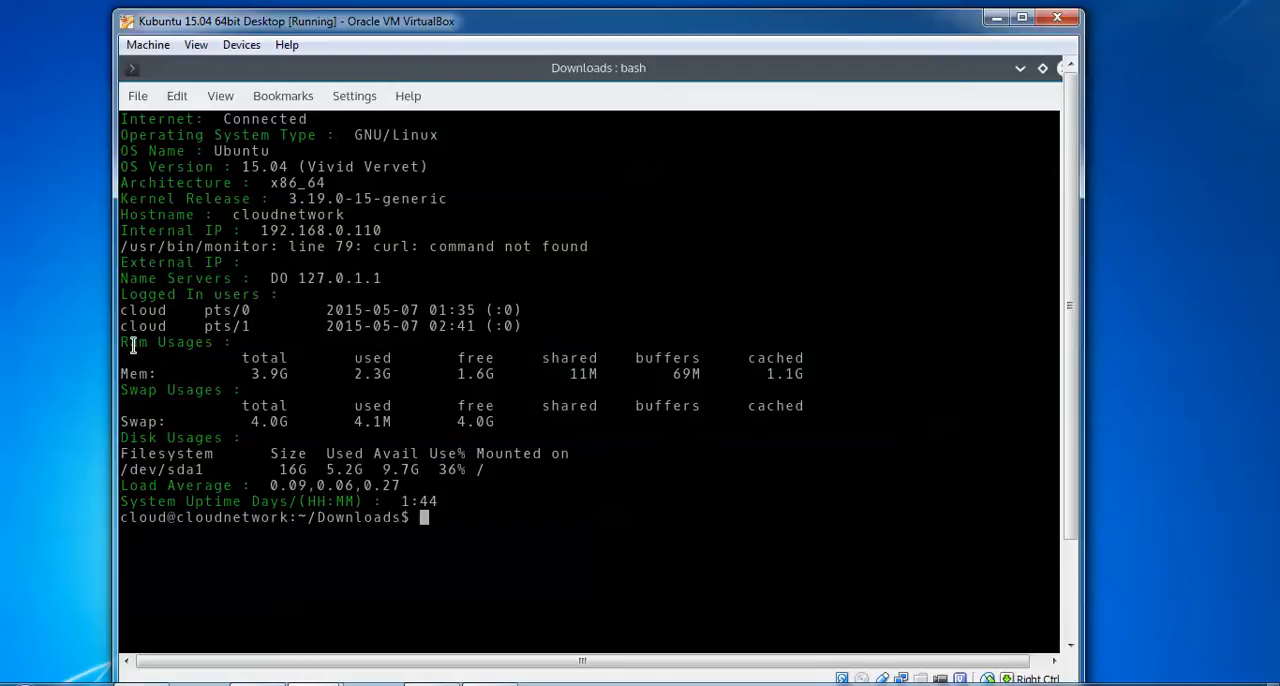
mouse_move(292, 374)
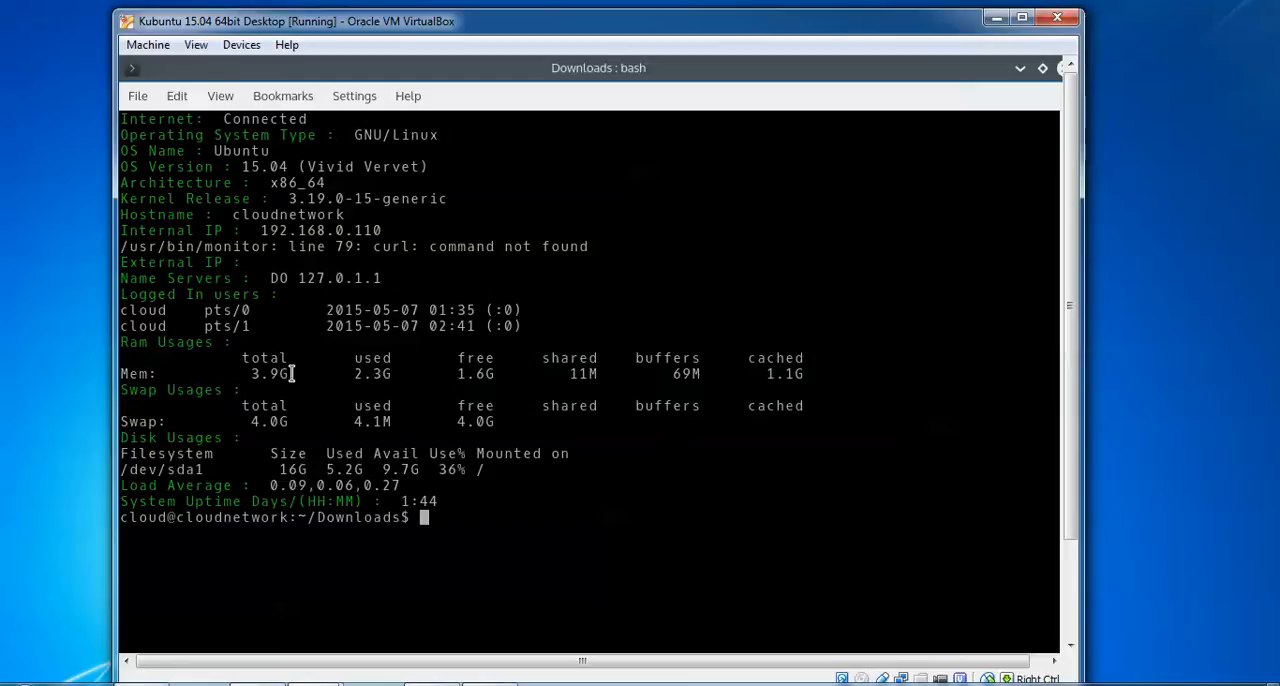
mouse_move(456, 372)
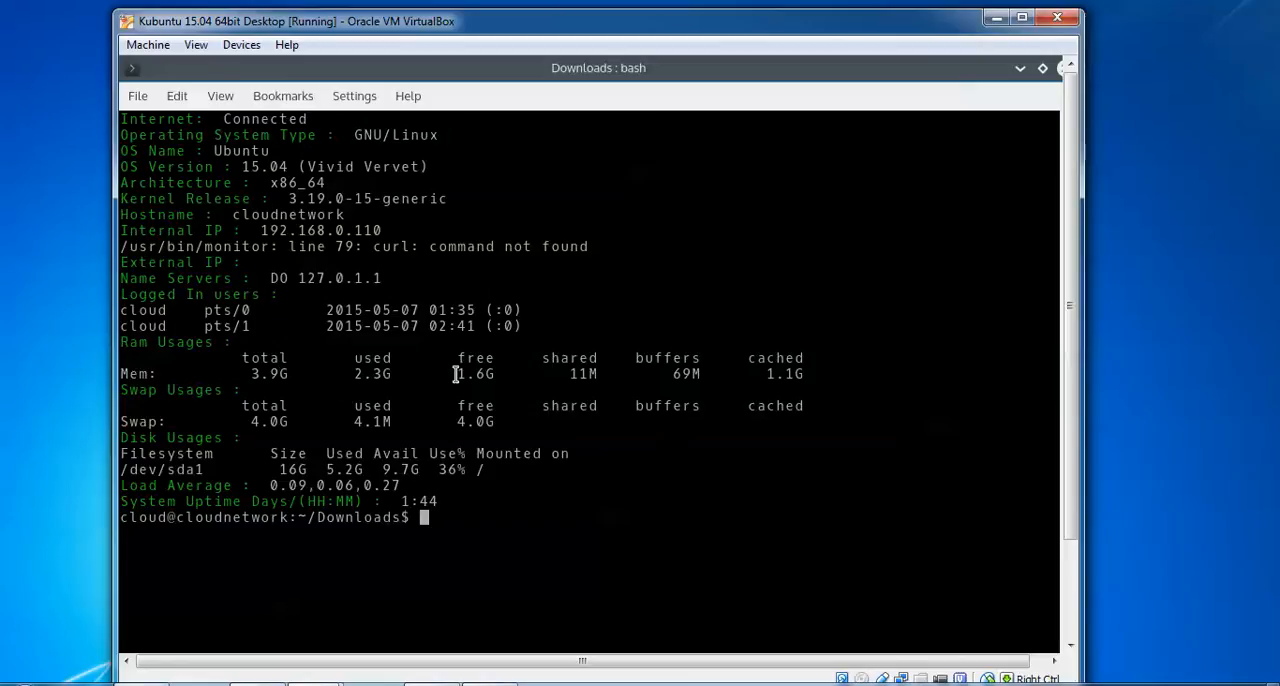
mouse_move(552, 384)
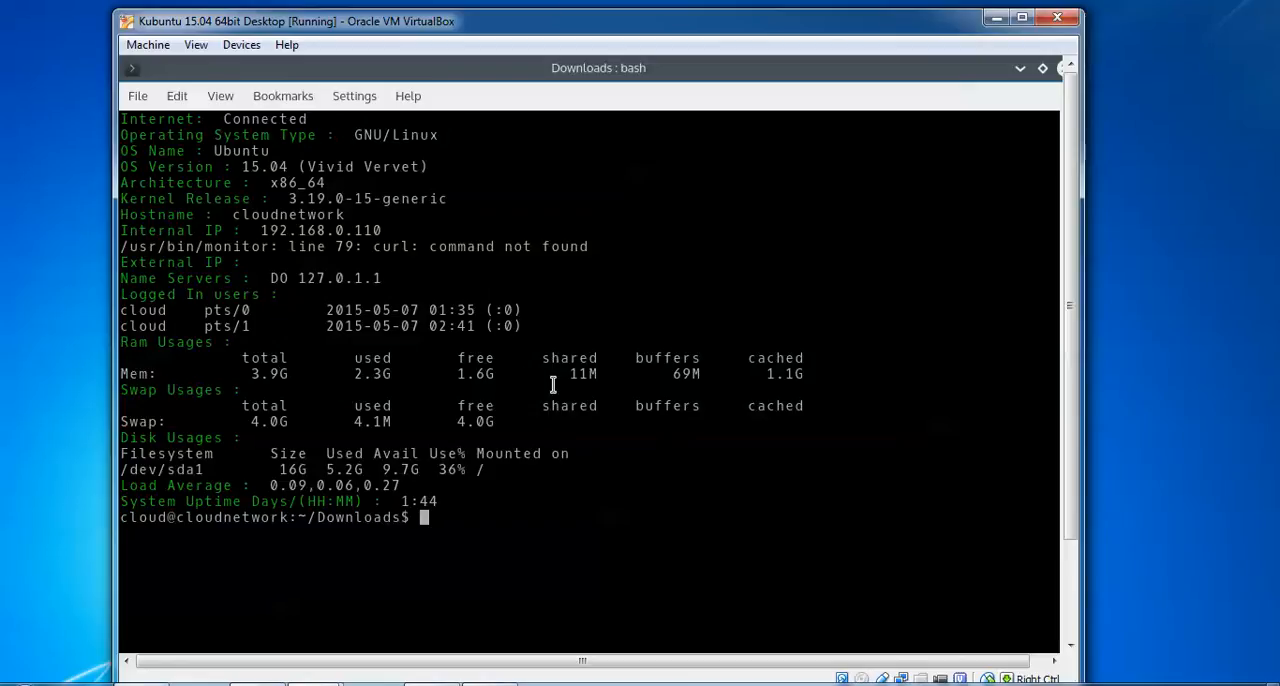
mouse_move(140, 398)
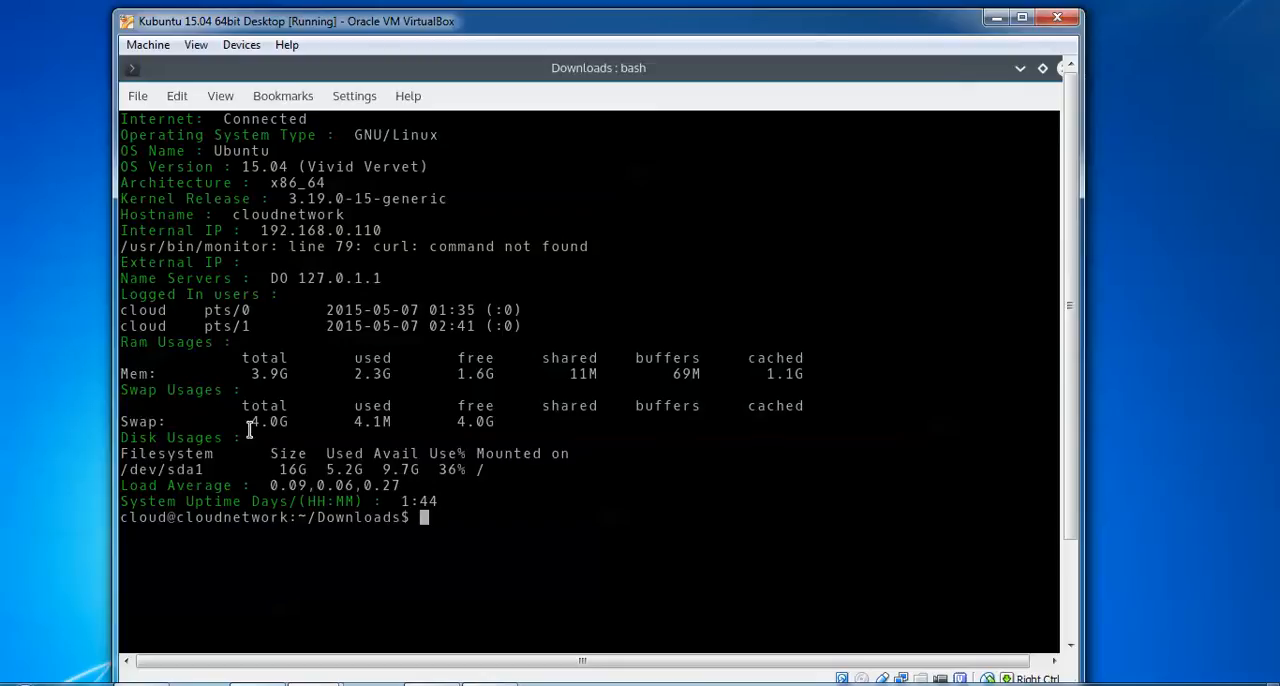
mouse_move(298, 450)
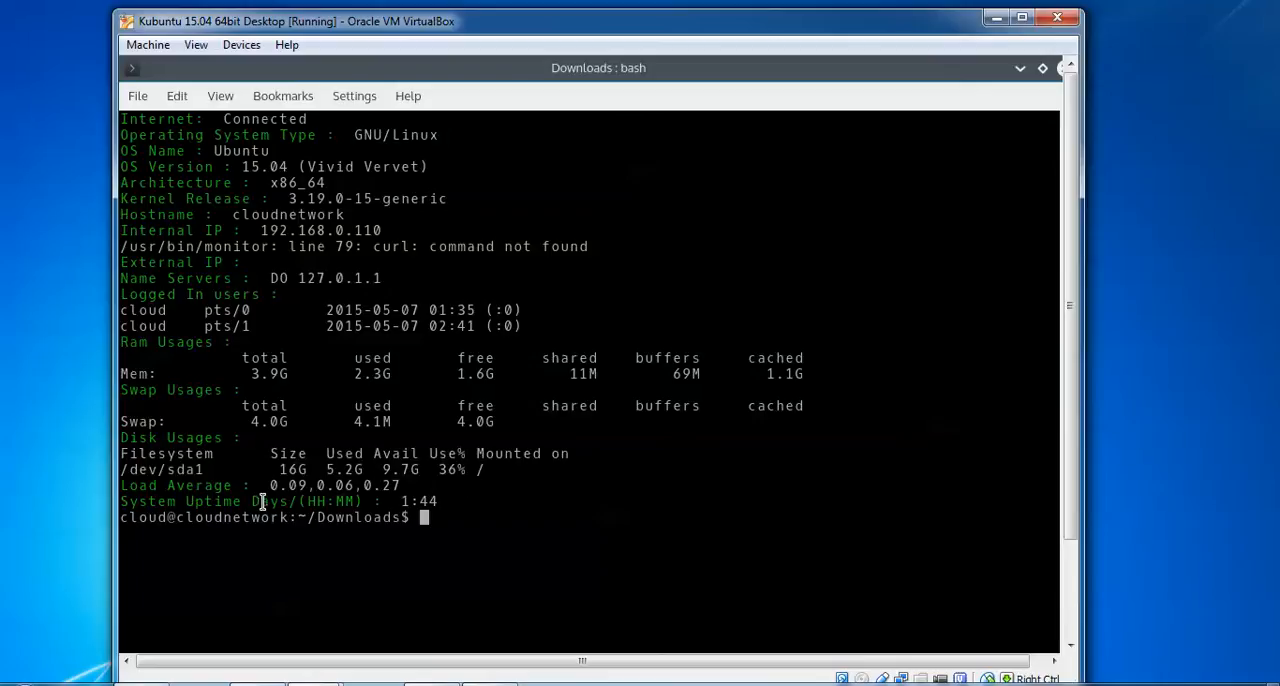
mouse_move(200, 490)
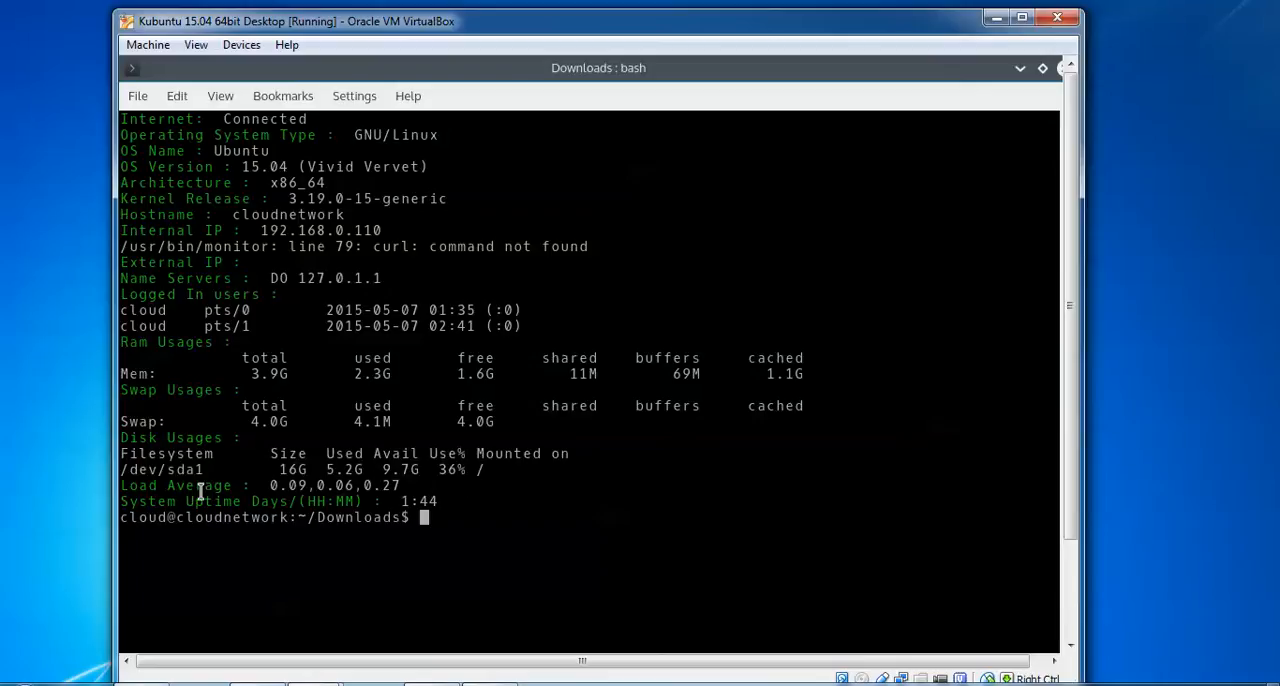
mouse_move(258, 500)
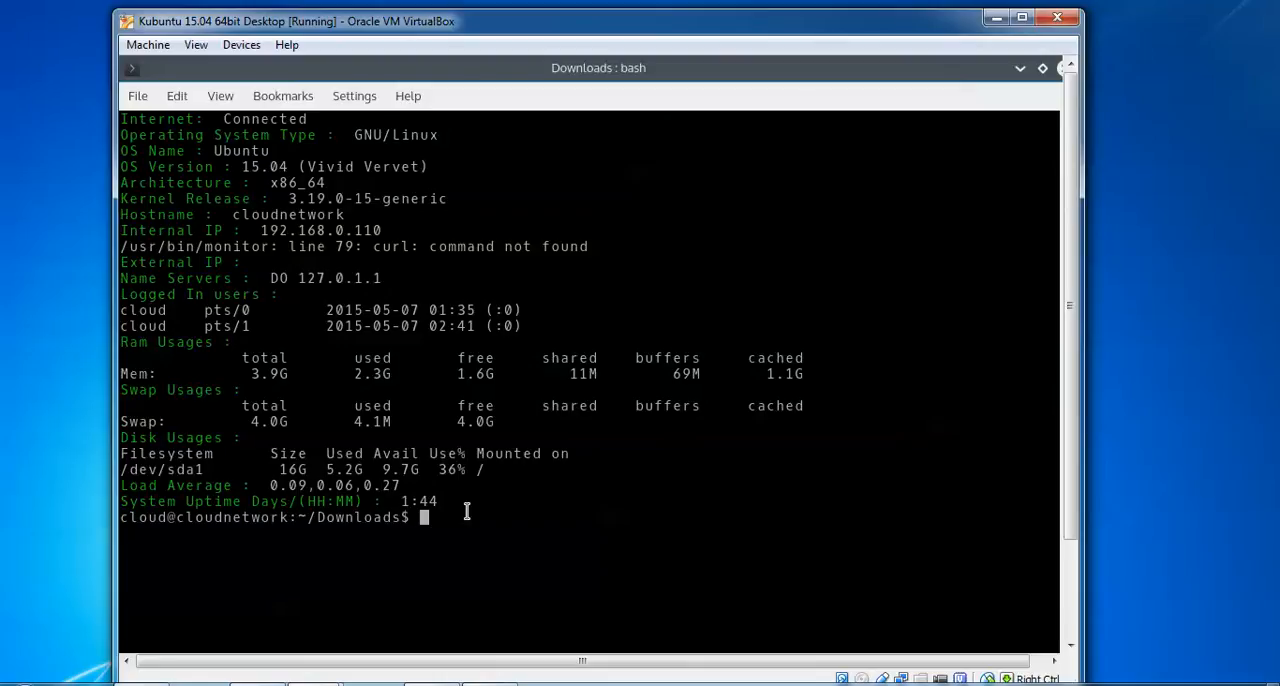
mouse_move(184, 324)
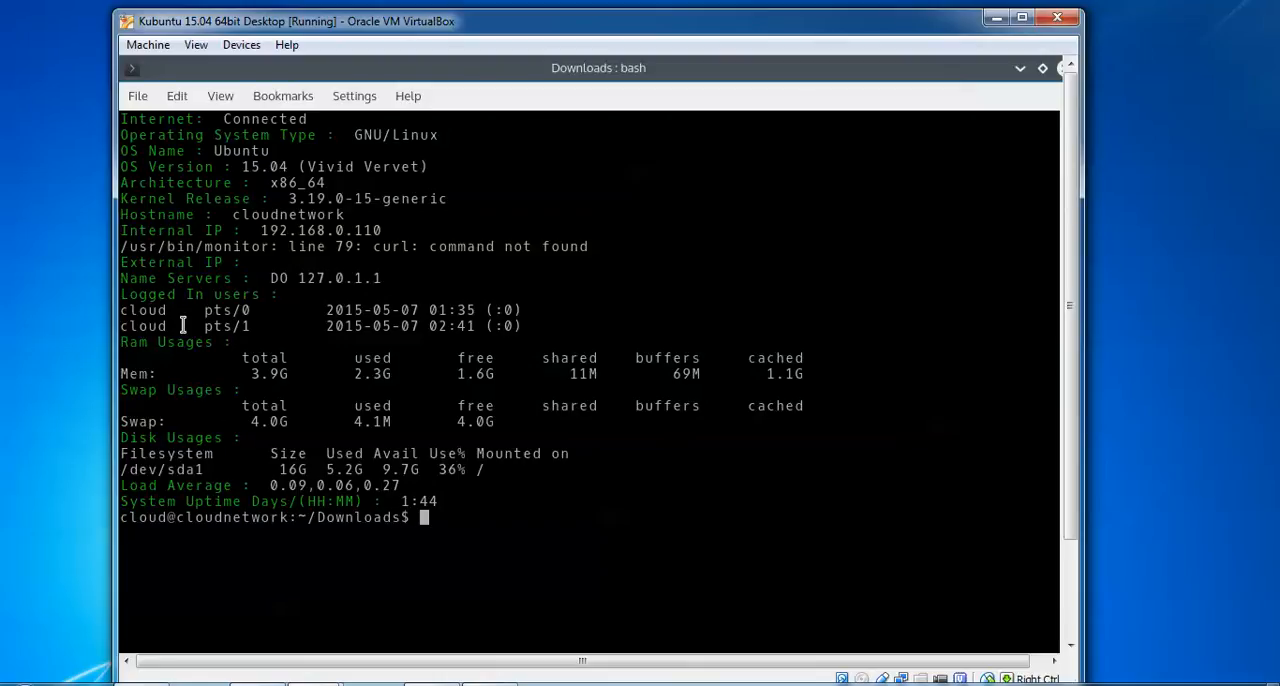
mouse_move(168, 494)
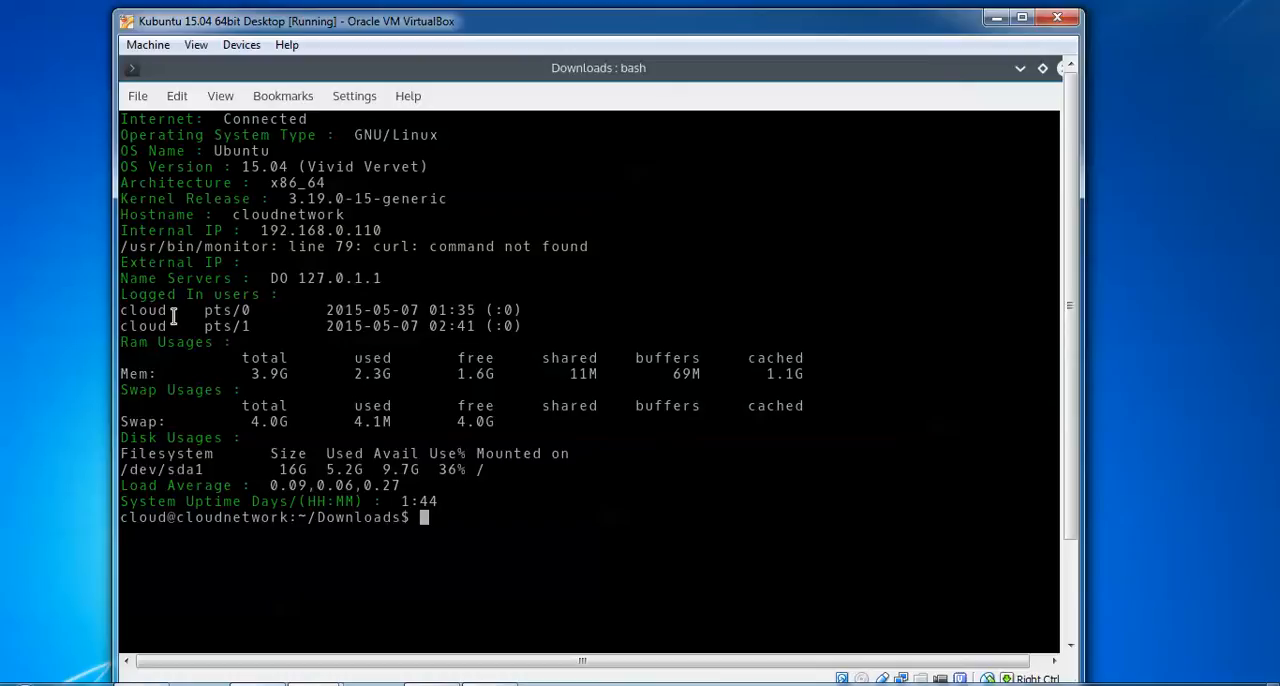
mouse_move(232, 160)
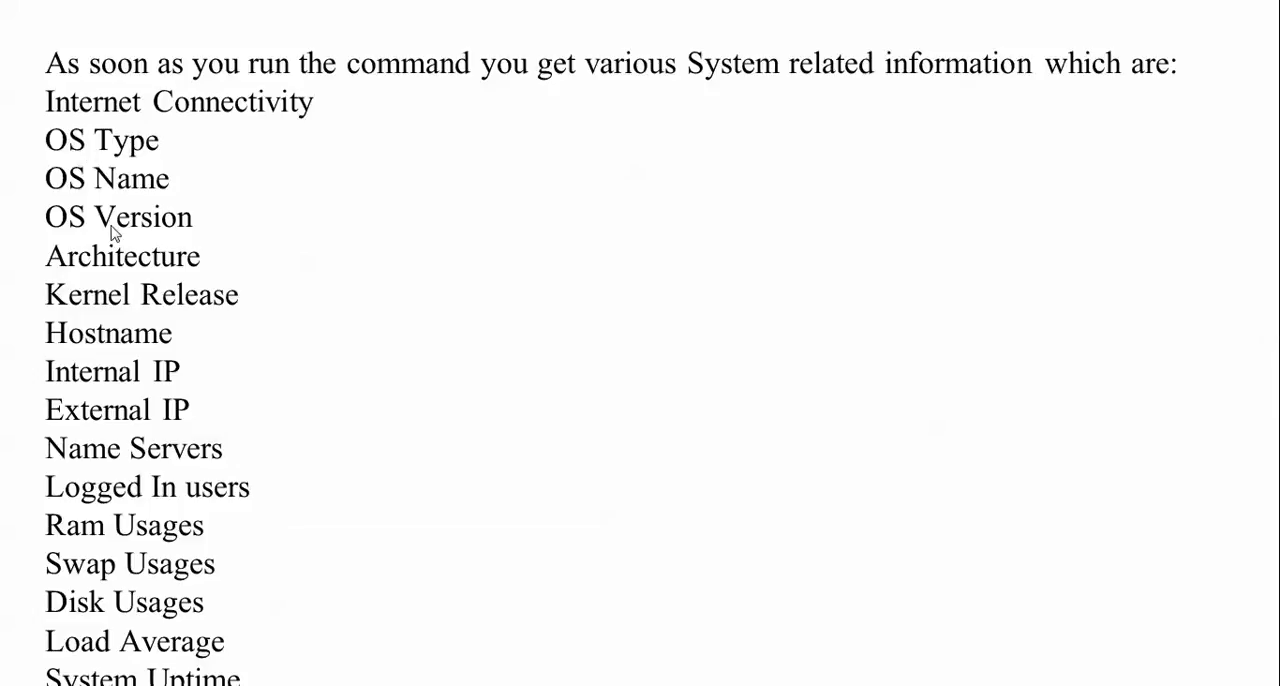
mouse_move(88, 490)
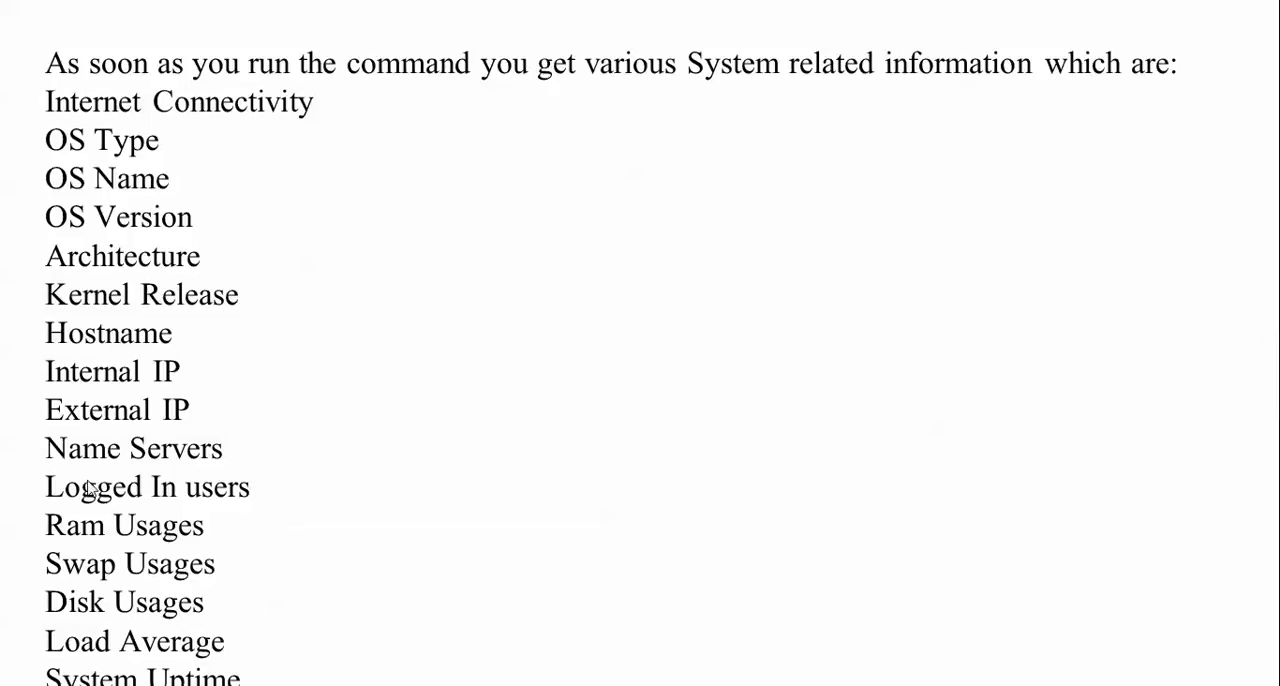
mouse_move(278, 656)
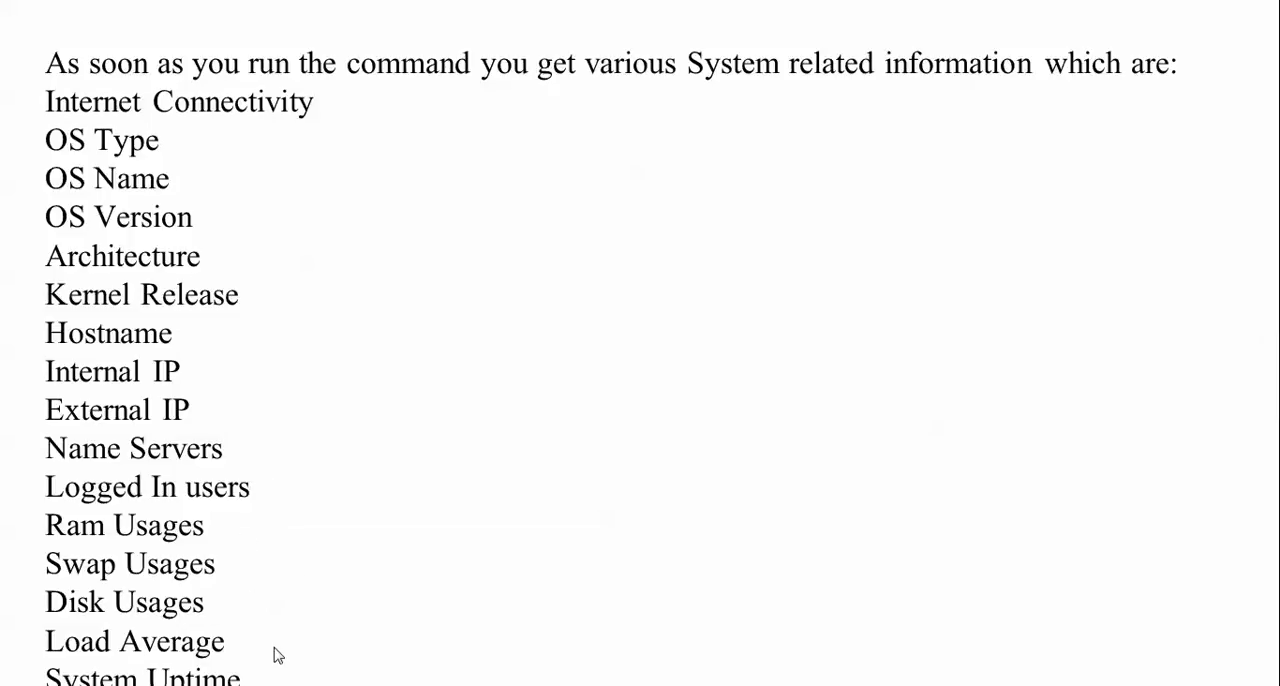